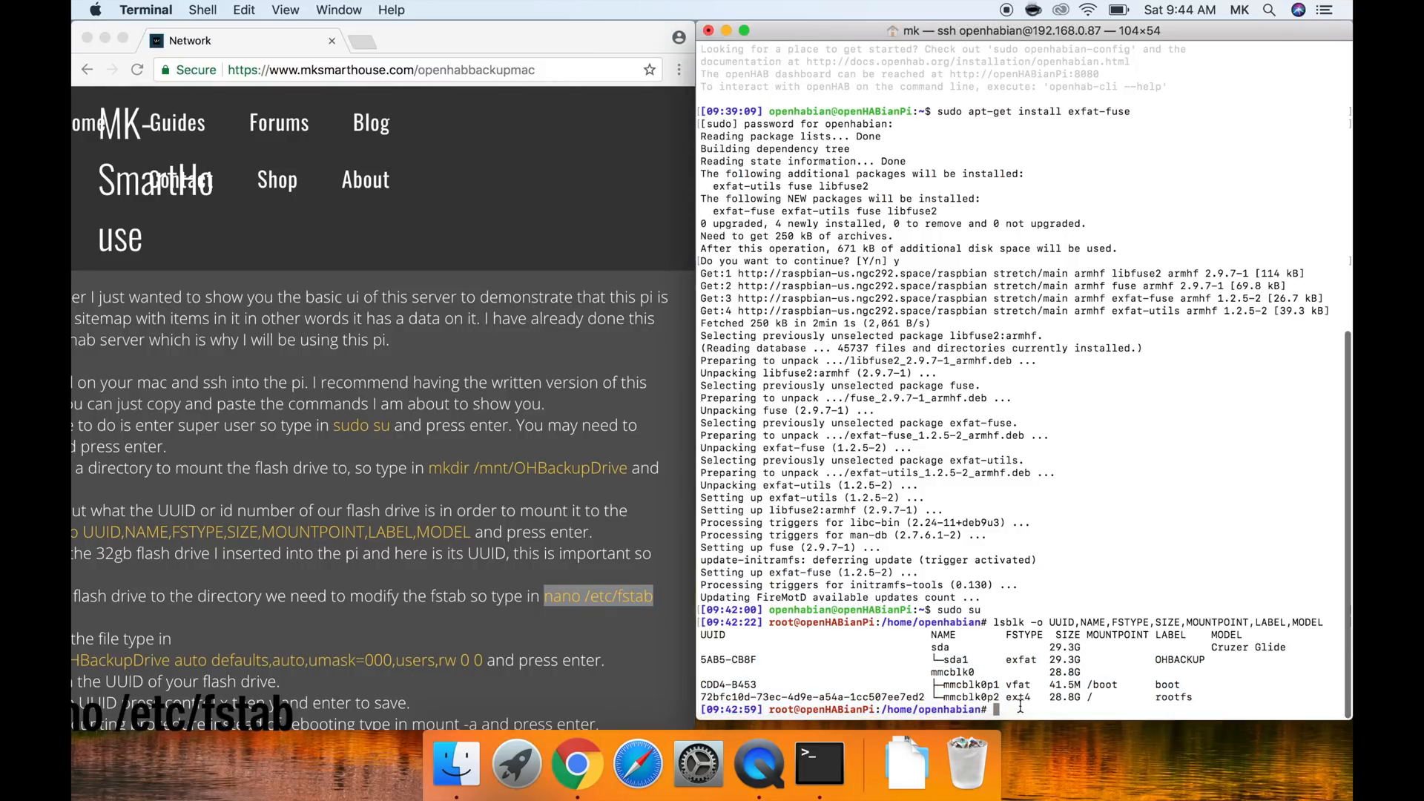
Add the UUID=BC79-1712 /mnt/OHBackupDrive line to /etc/fstab in nano and save it.
text(nano /etc/fstab)
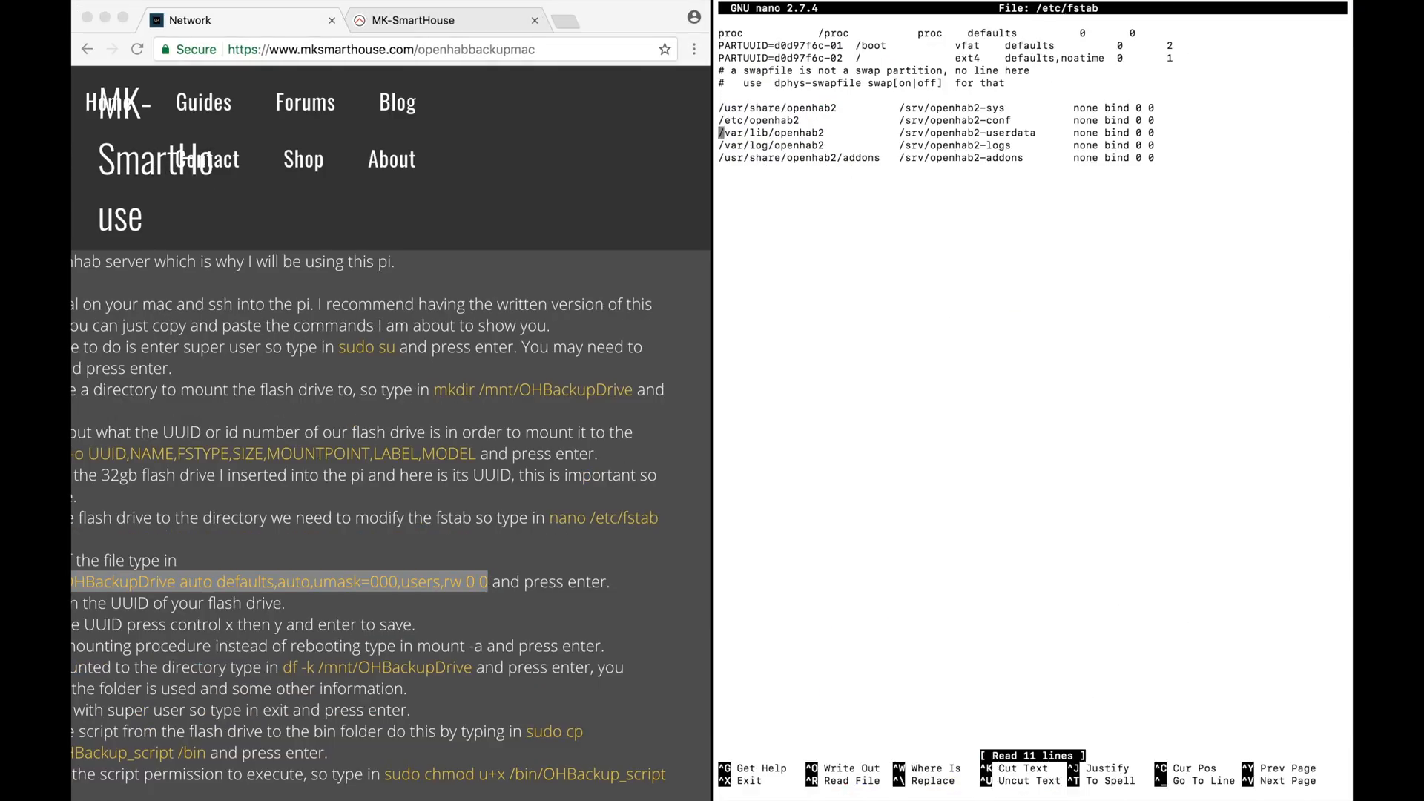
text(UUID=C73C-F2E6 /mnt/OHBackupDrive auto defaults,auto,umask=000,users,rw 0 0)
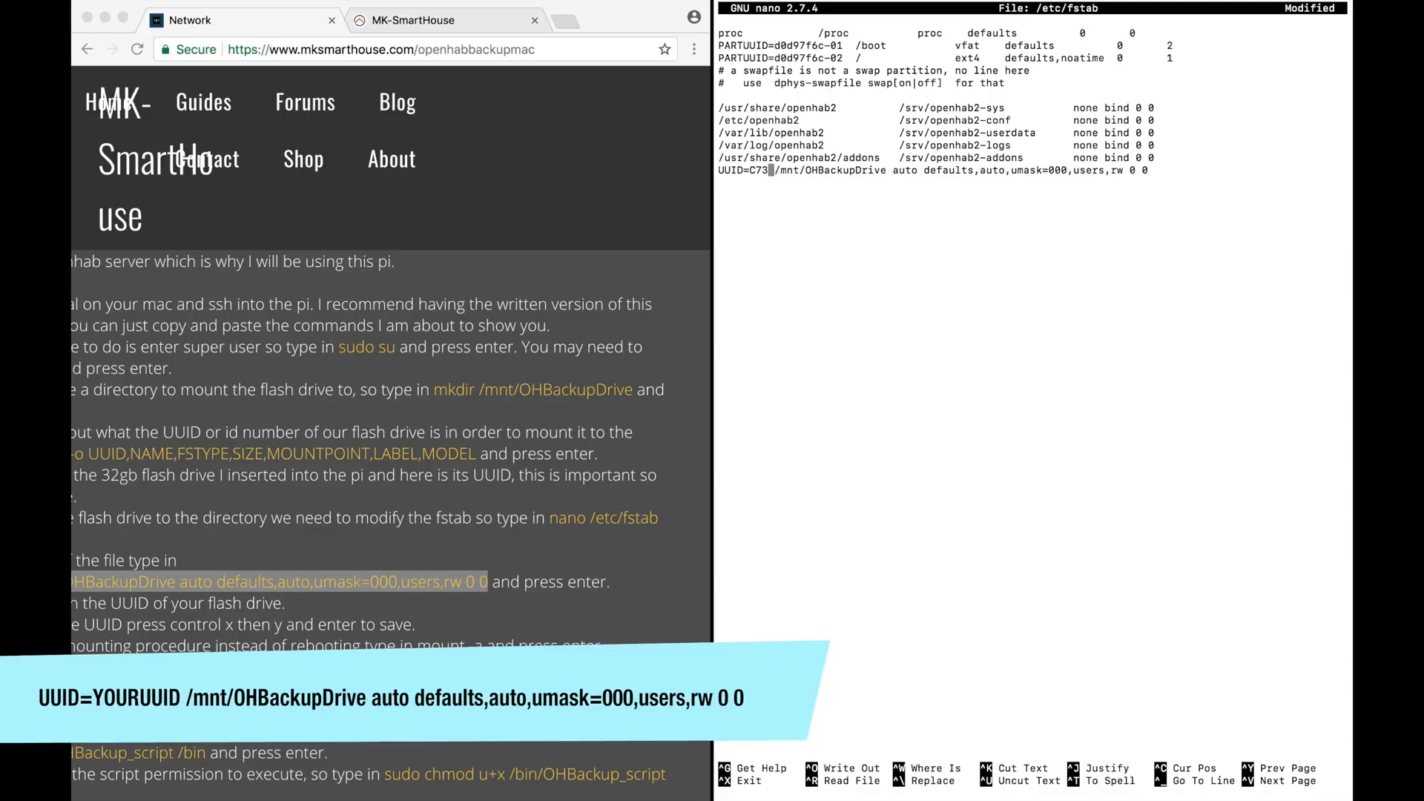
text(BC79-1712)
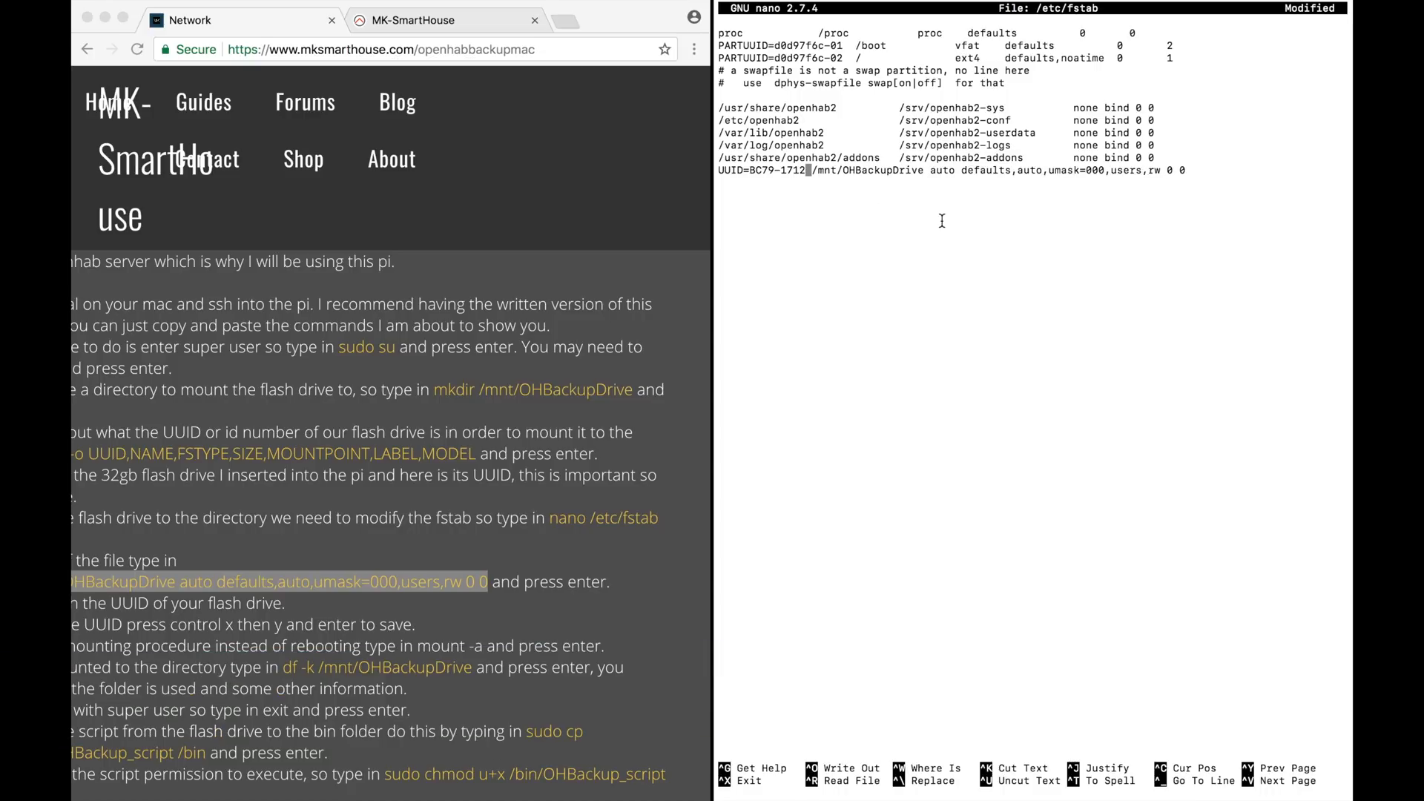
key(ctrl+x)
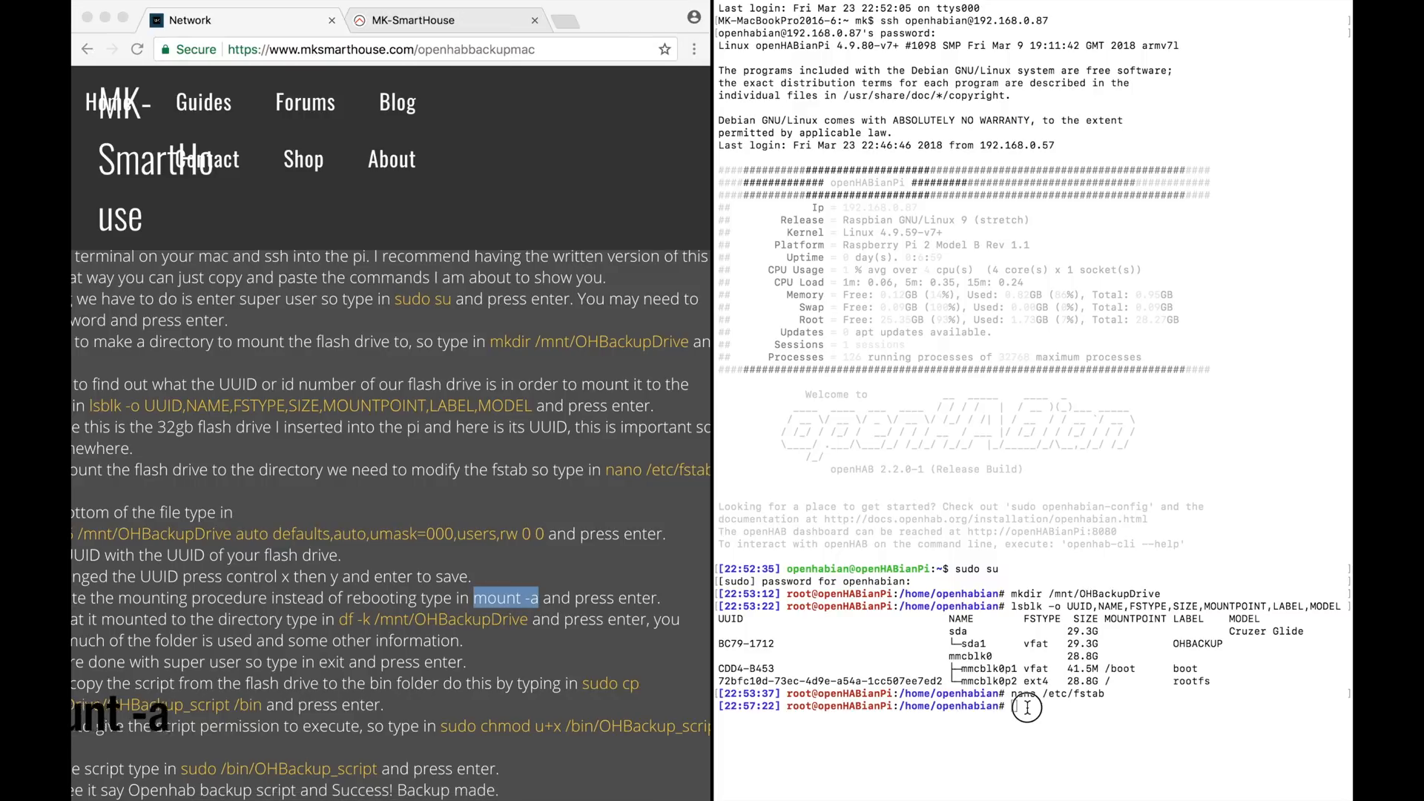
Mount the drive with mount -a, confirm /mnt/OHBackupDrive, and exit superuser mode.
text(mount -a)
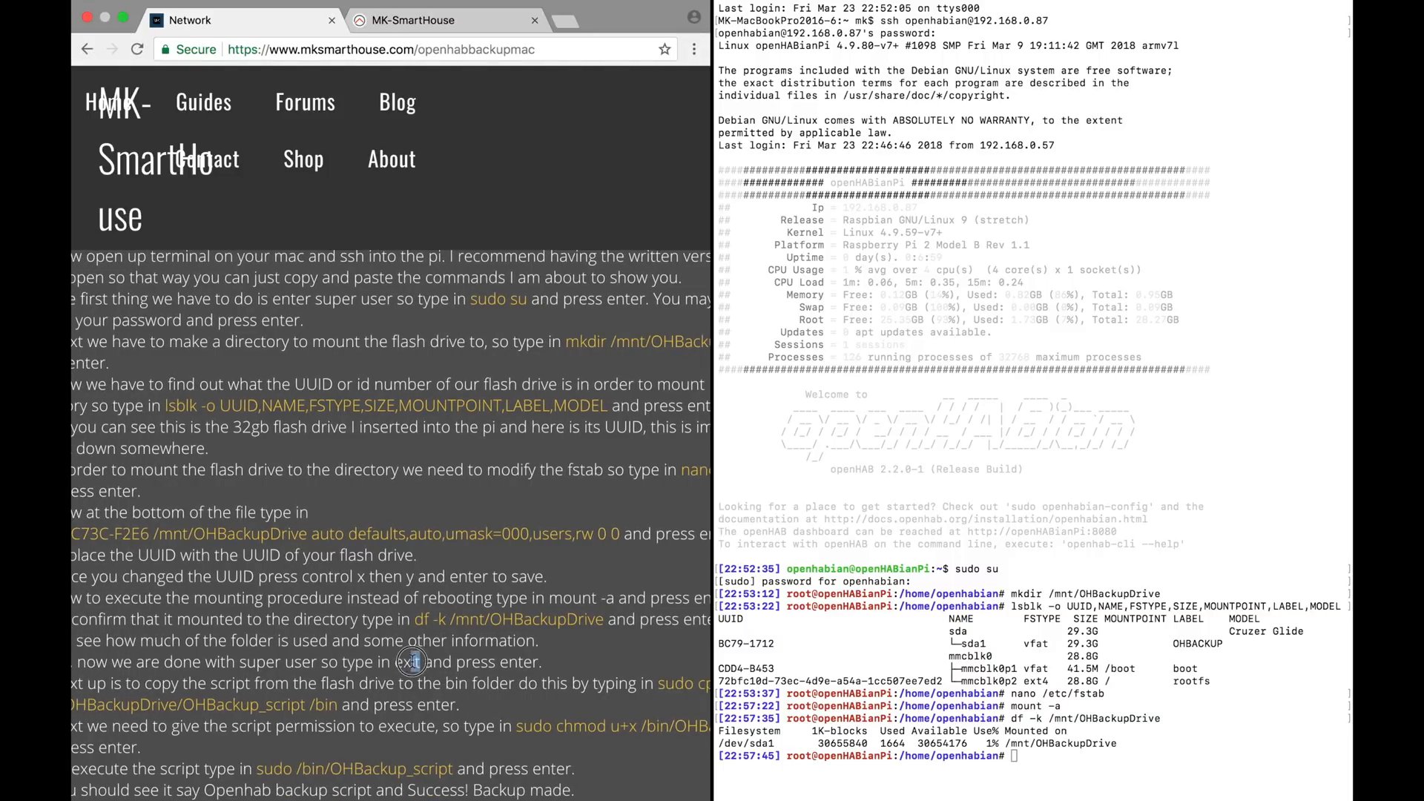
double_click(406, 661)
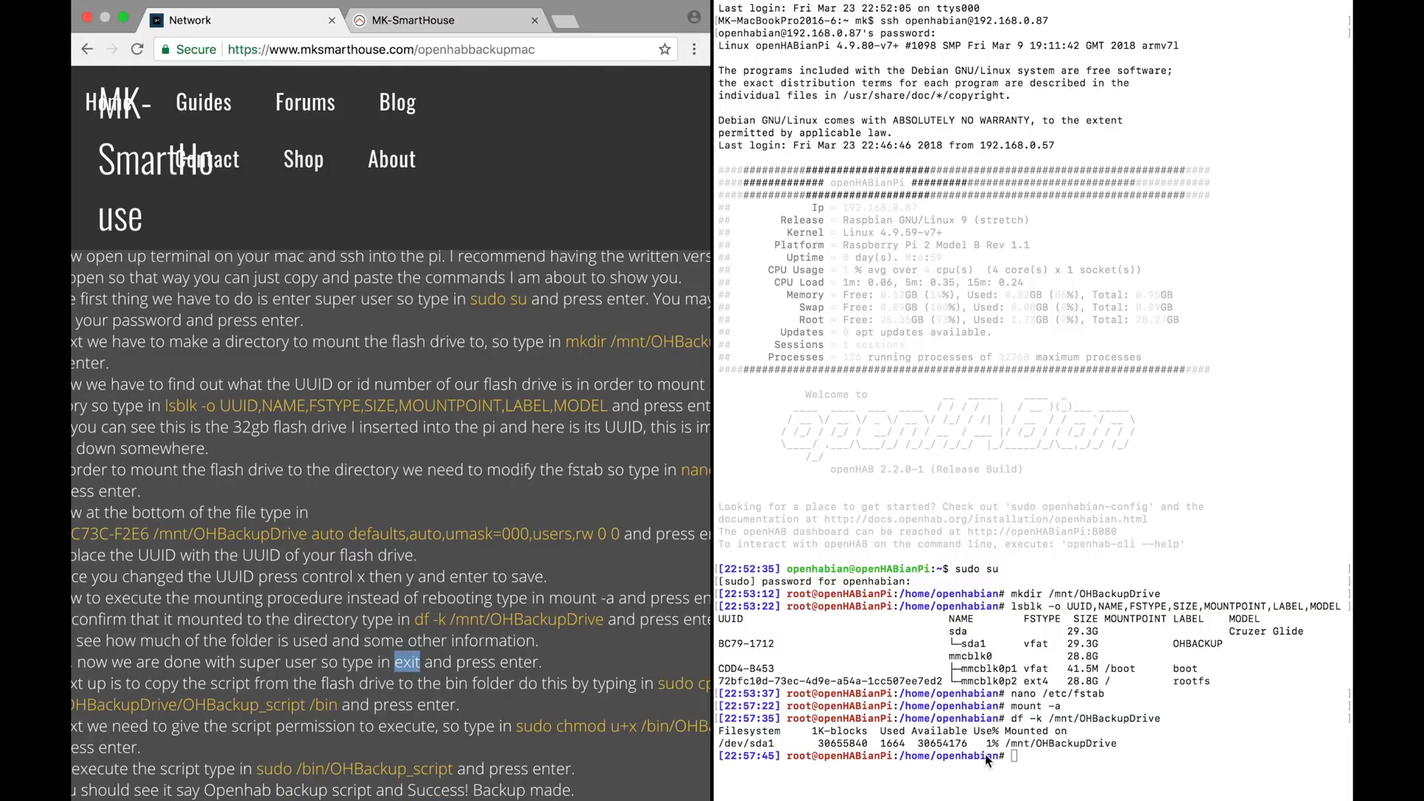
text(exit)
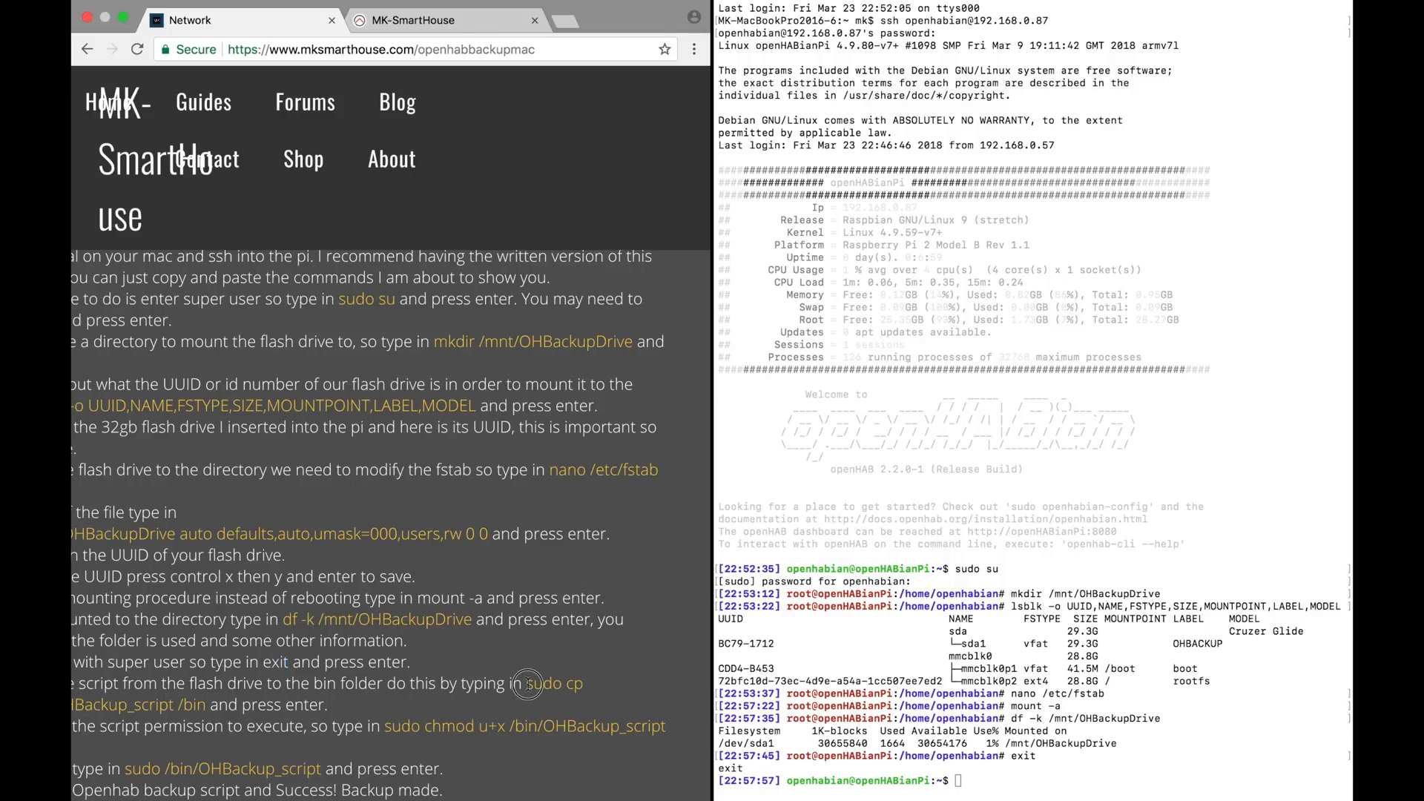
Copy OHBackup_script into /bin, give it u+x permission, and run it with sudo.
drag(534, 683, 209, 705)
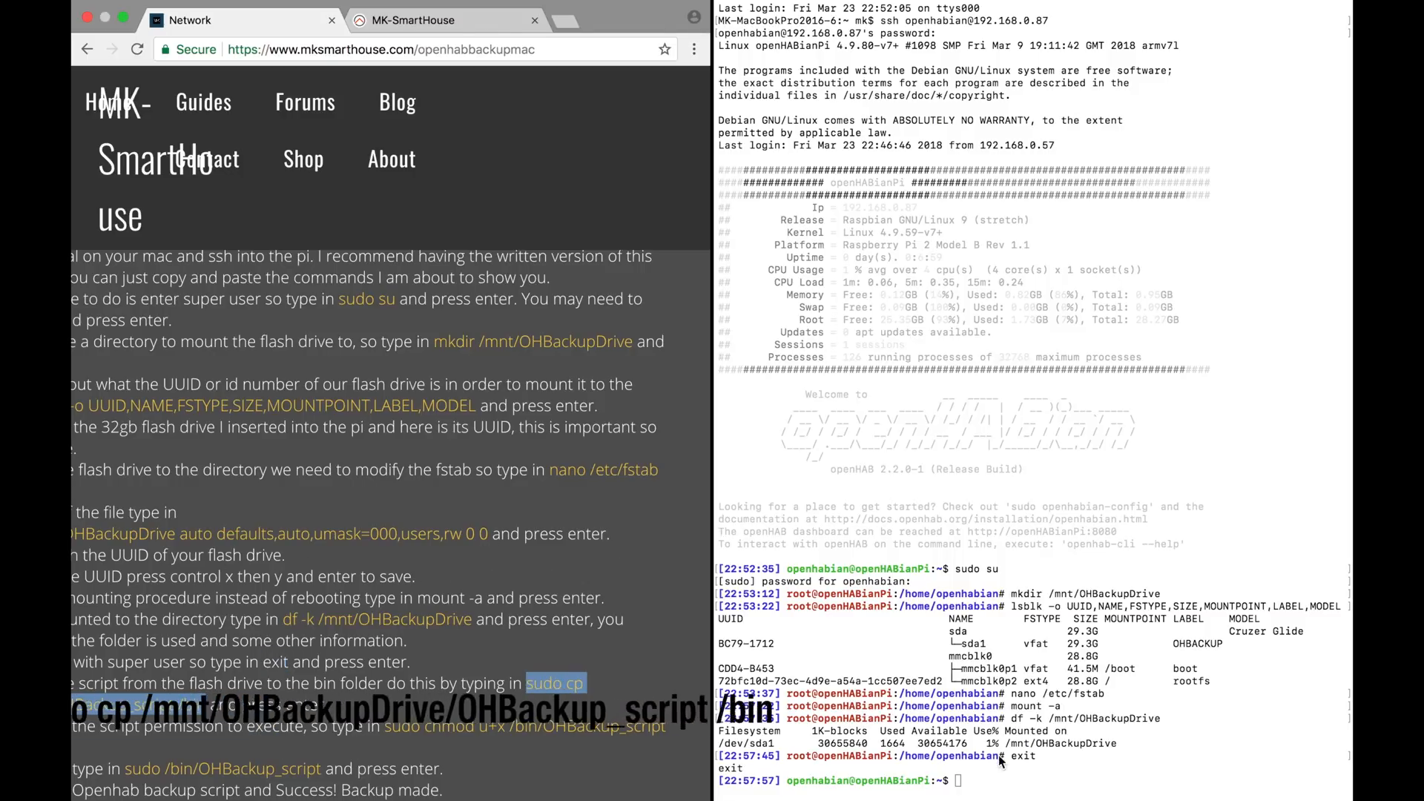
text(sudo cp /mnt/OHBackupDrive/OHBackup_script /bin)
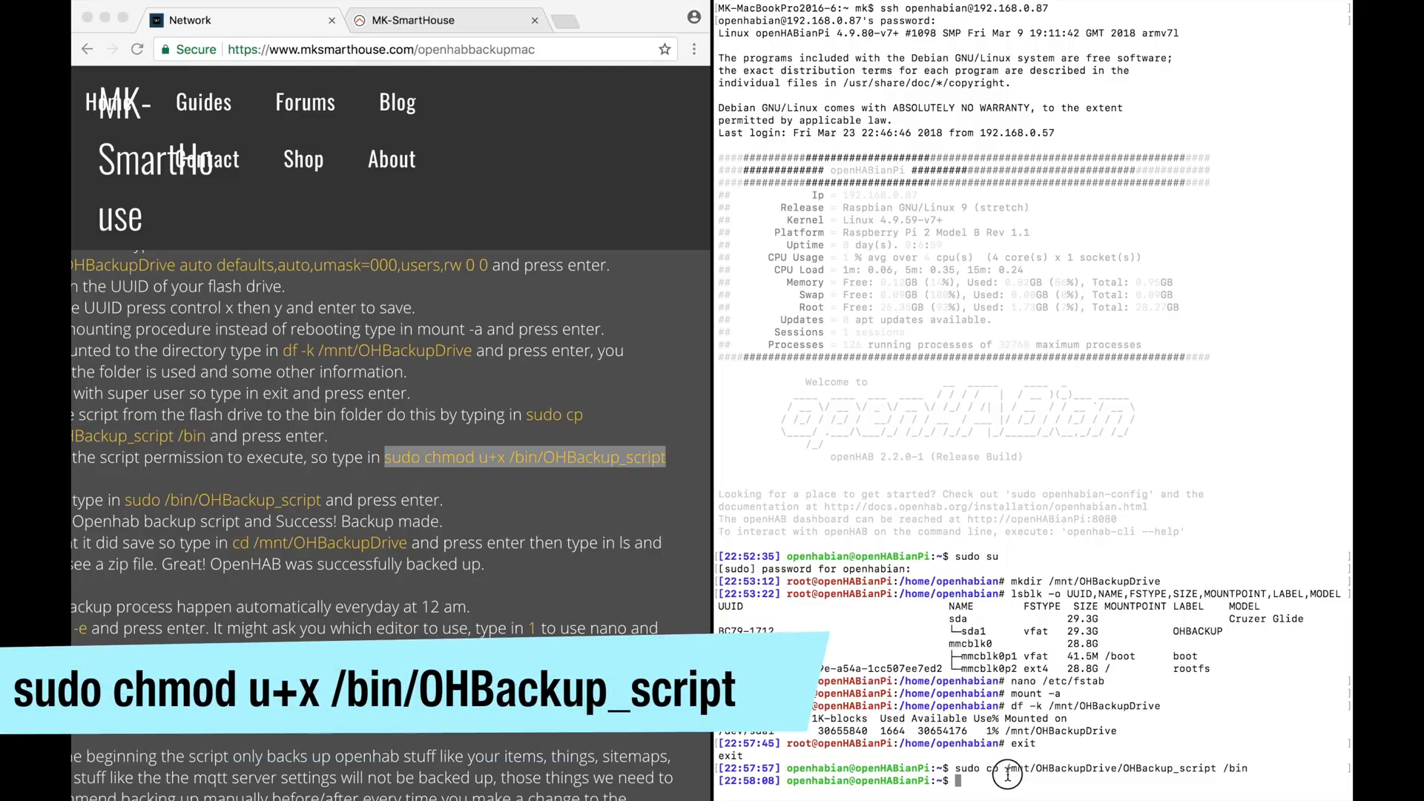
text(sudo chmod u+x /bin/OHBackup_script)
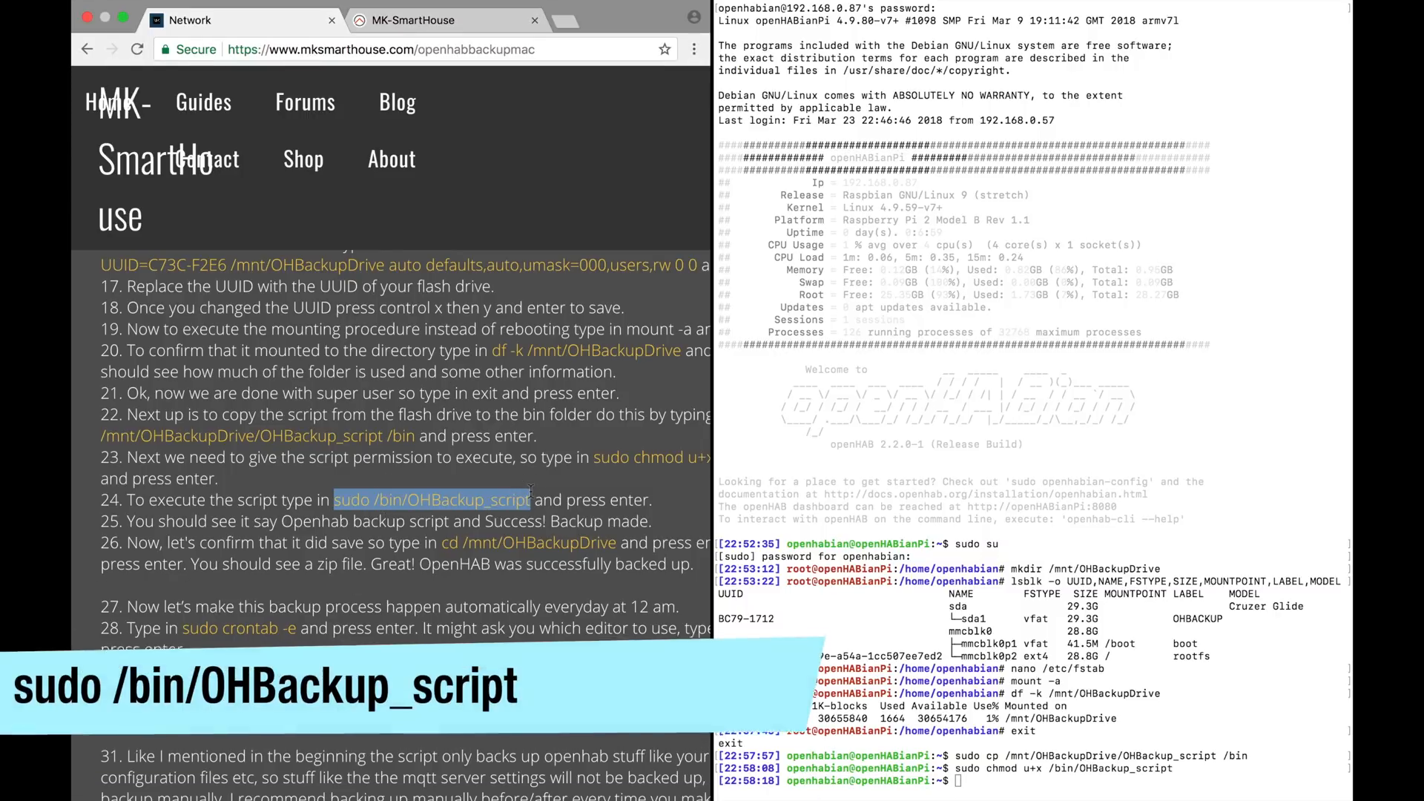
text(sudo /bin/OHBackup_script)
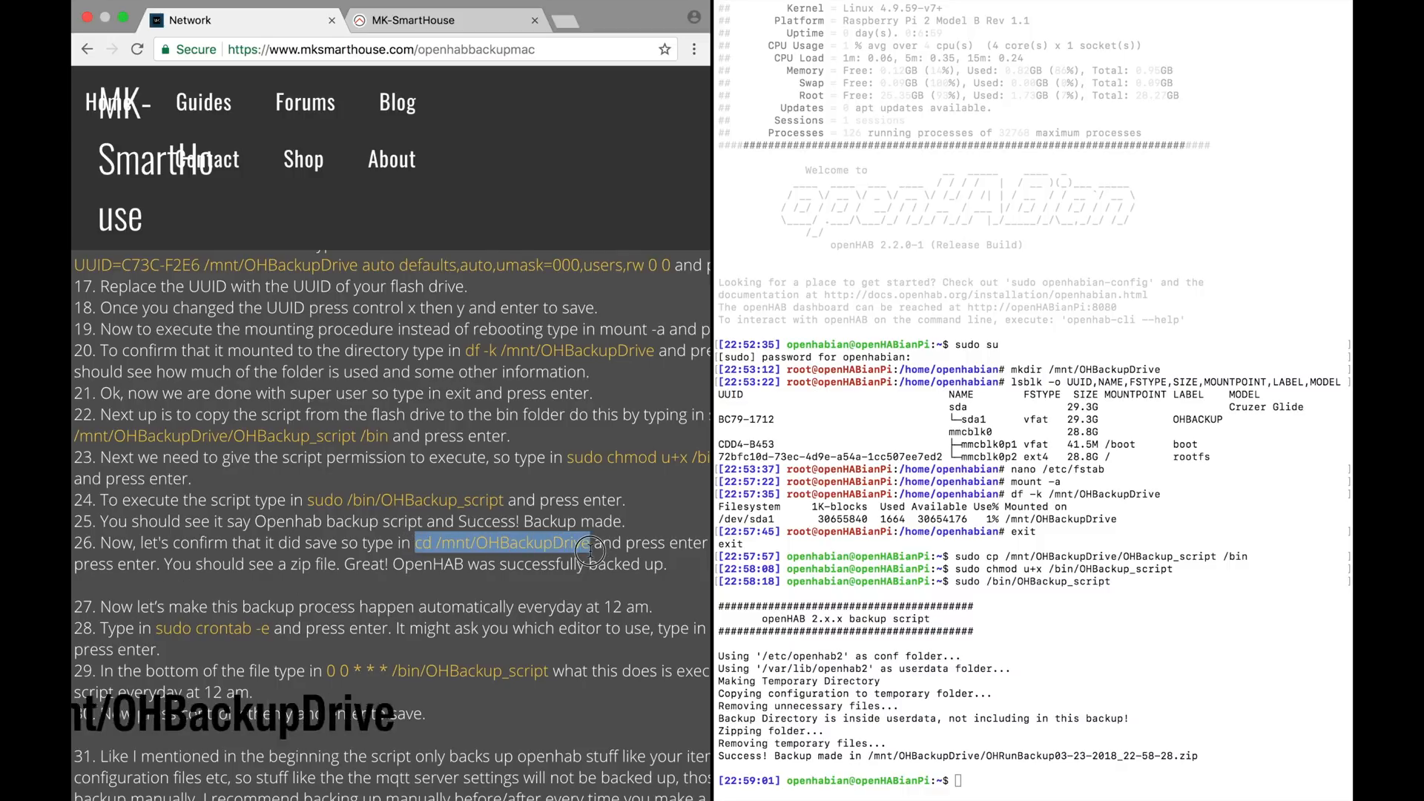
List /mnt/OHBackupDrive to confirm the OHRunBackup zip, then start sudo crontab -e.
text(cd /mnt/OHBackupDrive)
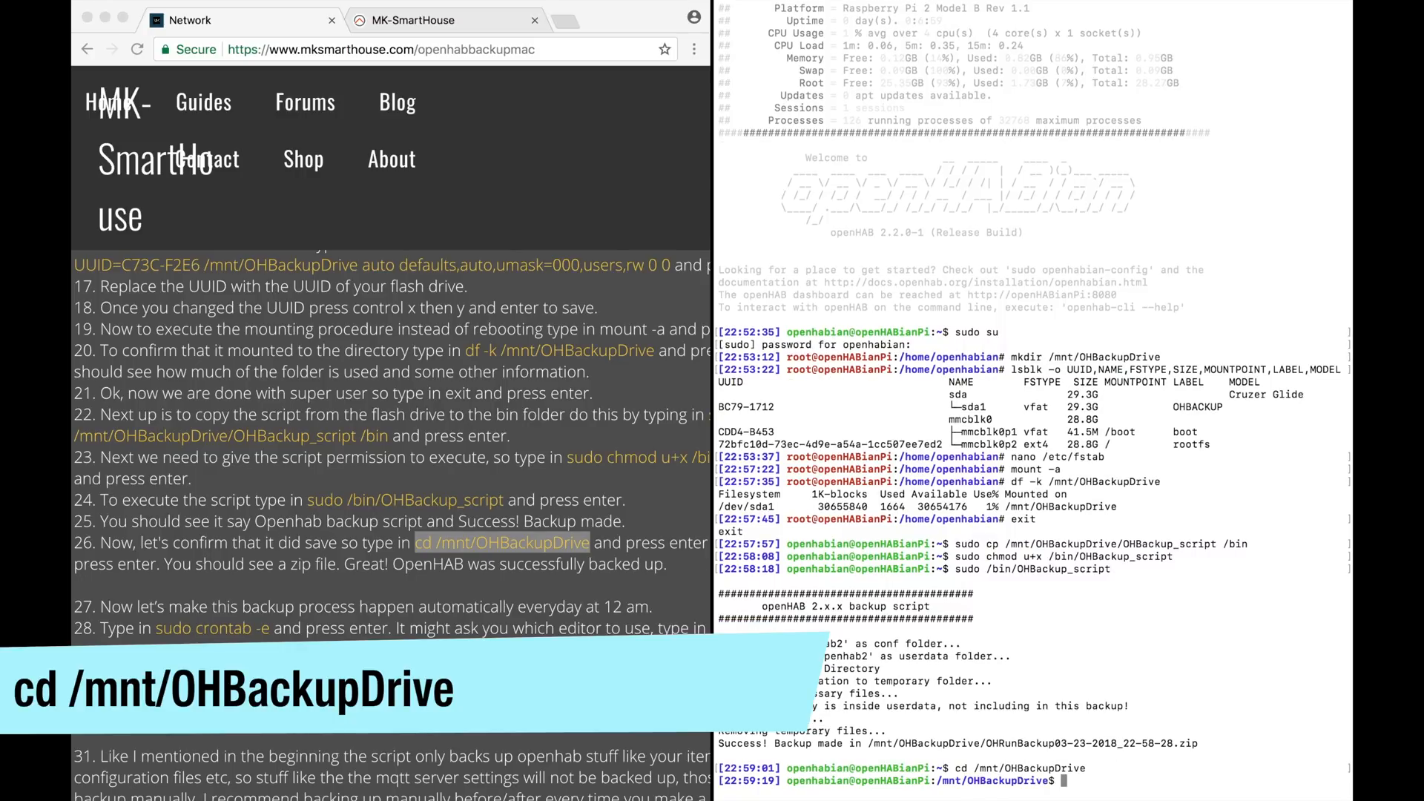
text(ls)
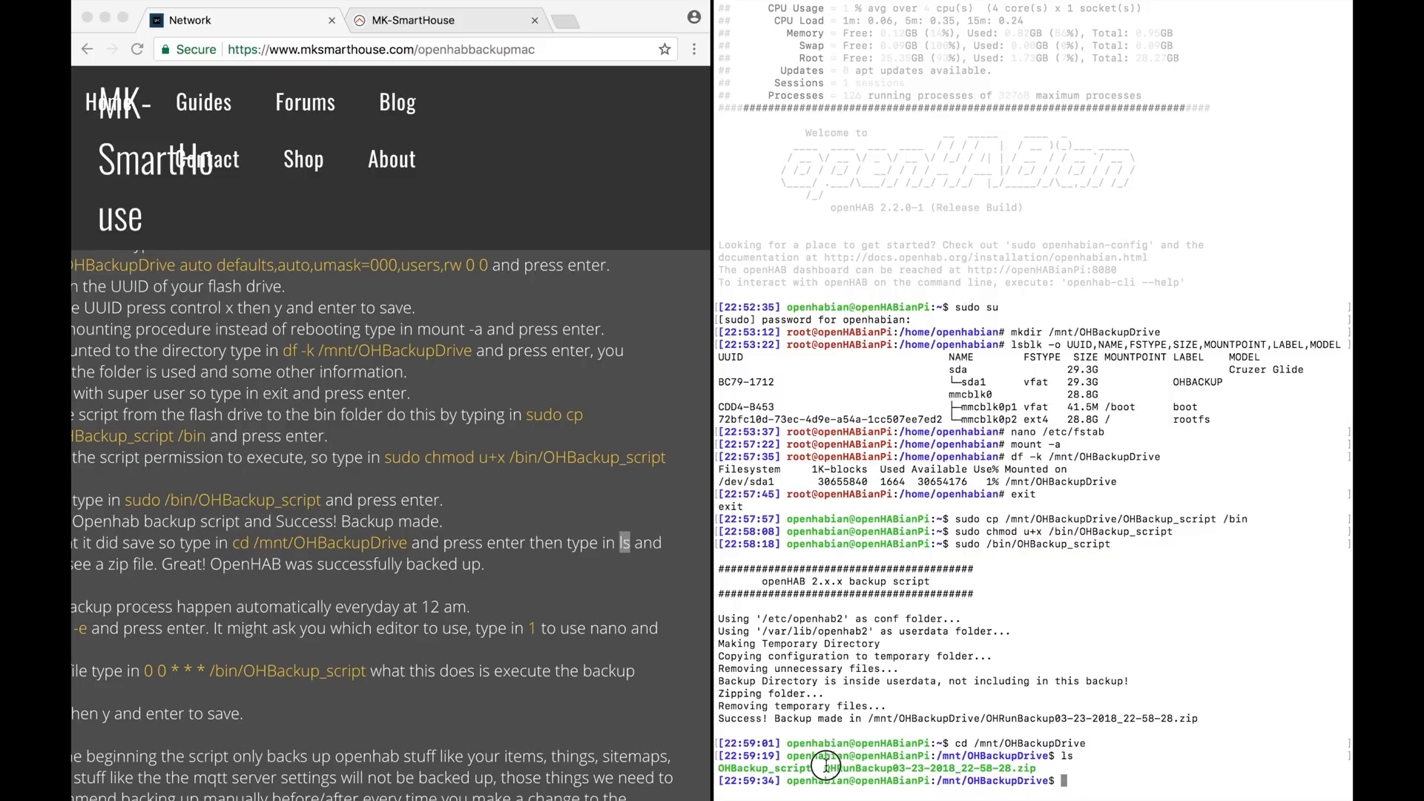
double_click(908, 768)
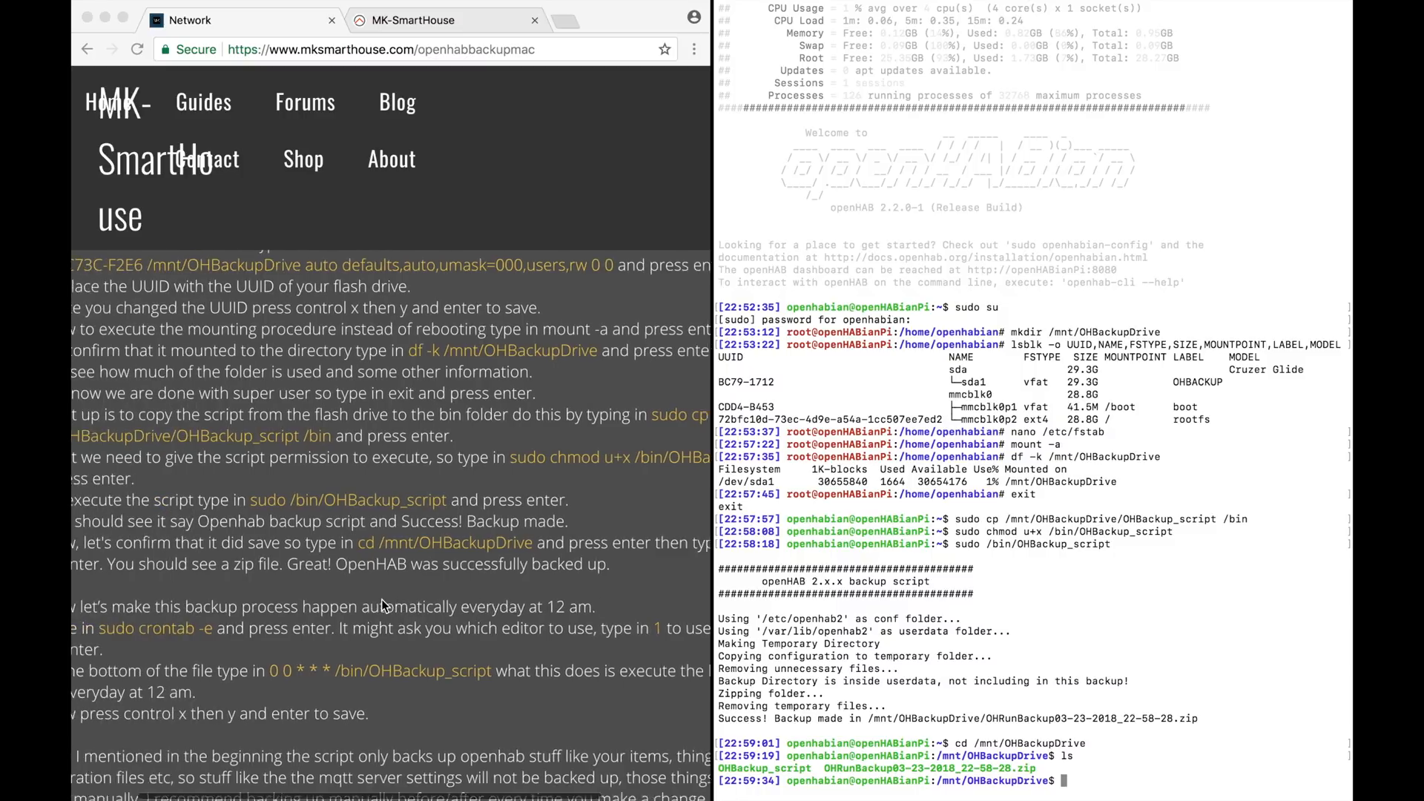
scroll(down, 3)
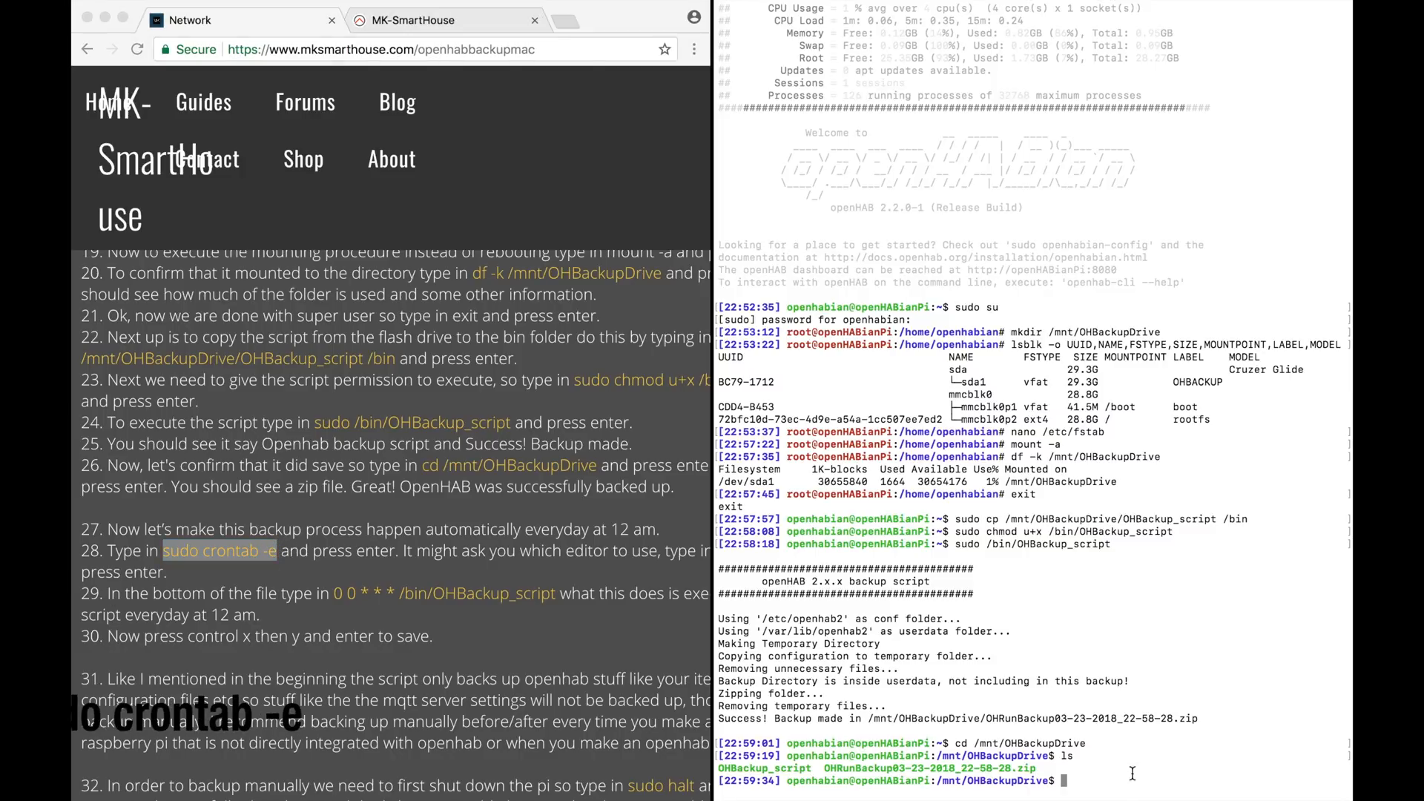
text(sudo crontab -e)
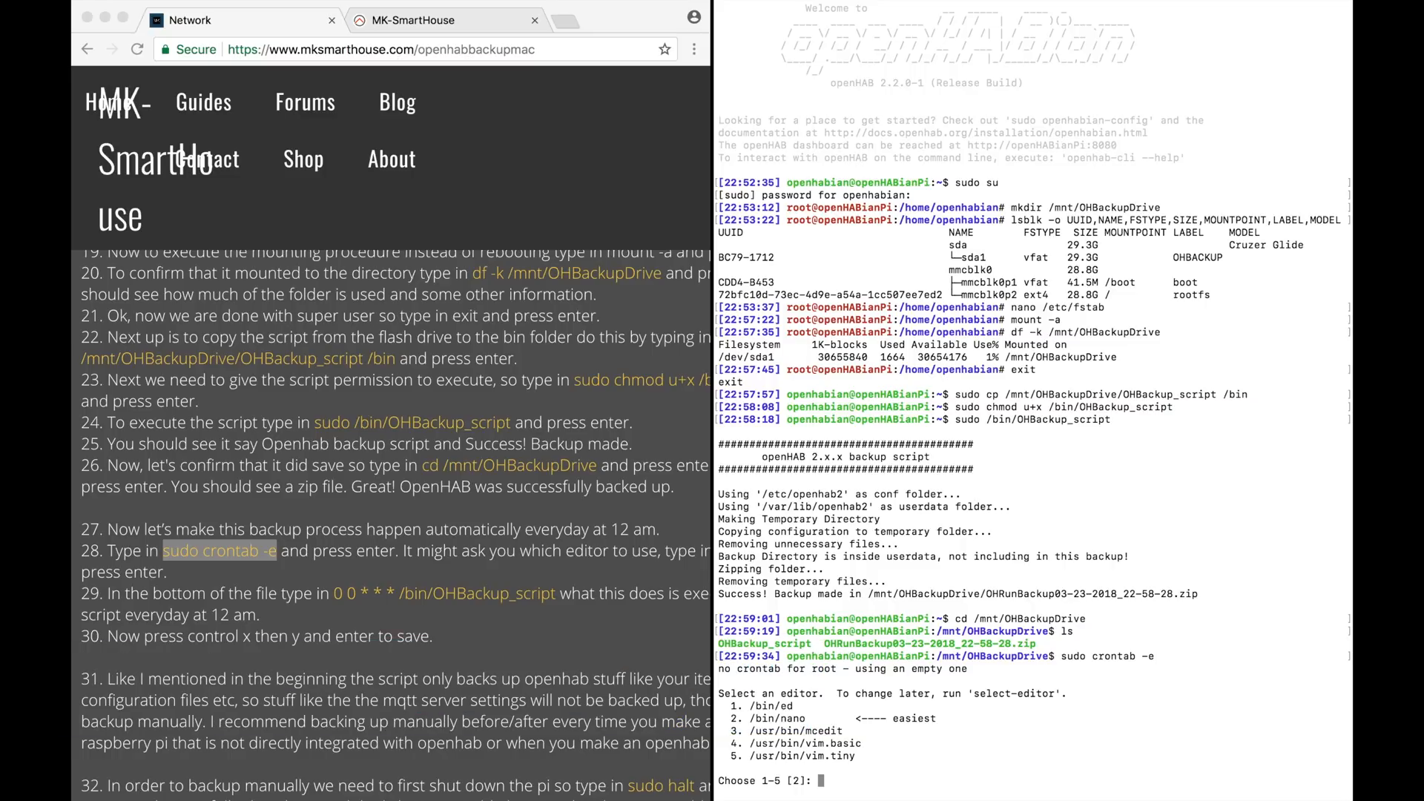
Pick nano, add the 0 0 * * * /bin/OHBackup_script entry, and save the crontab.
text(2)
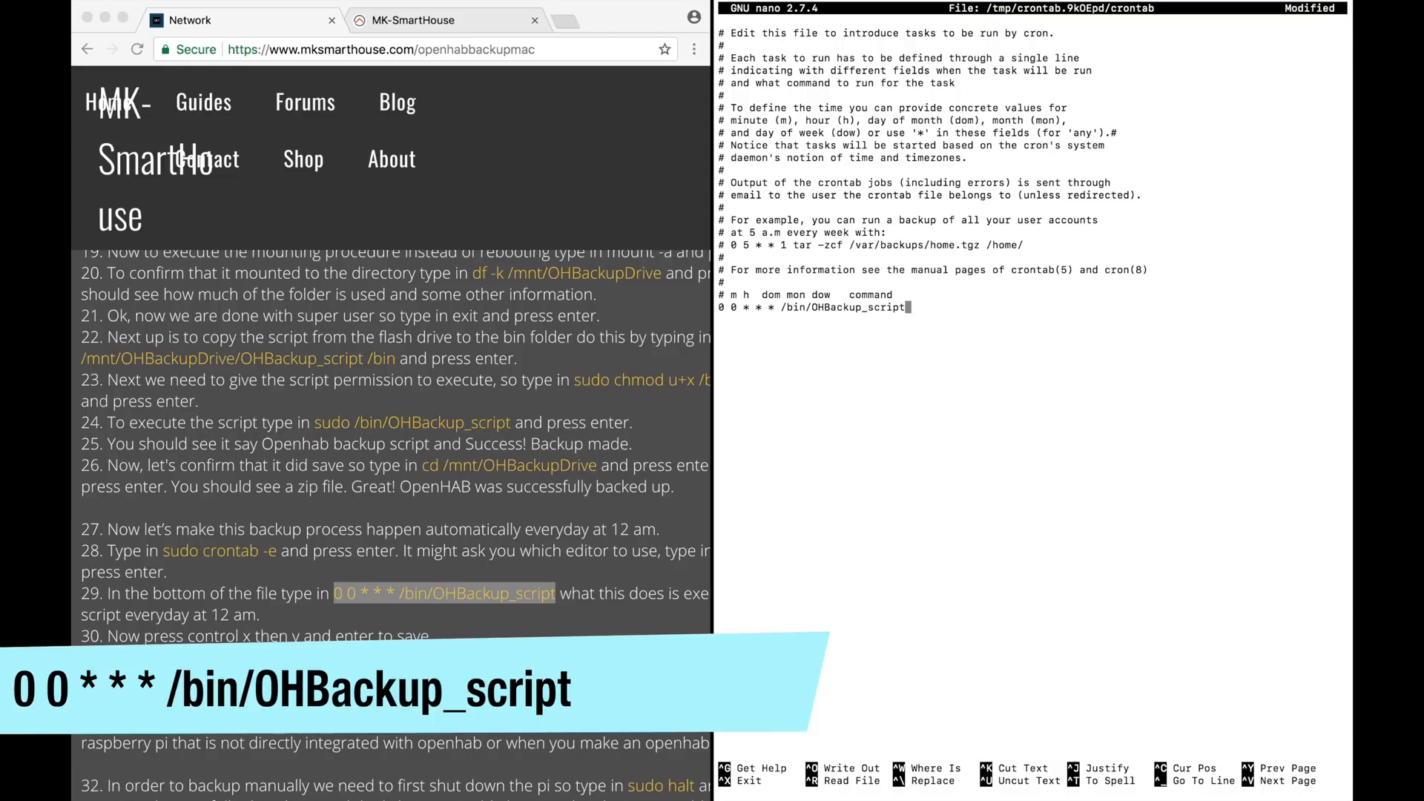
key(ctrl+x)
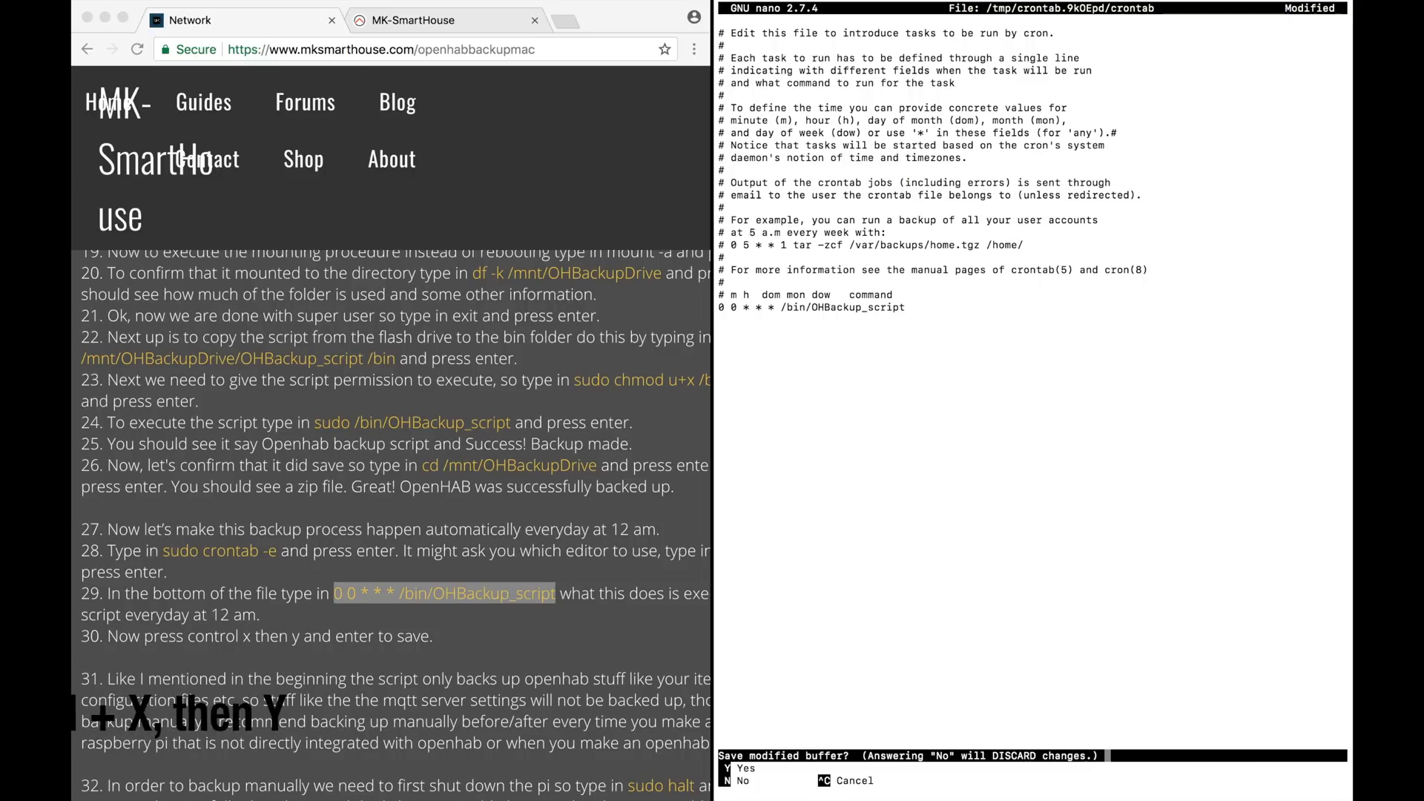
key(y)
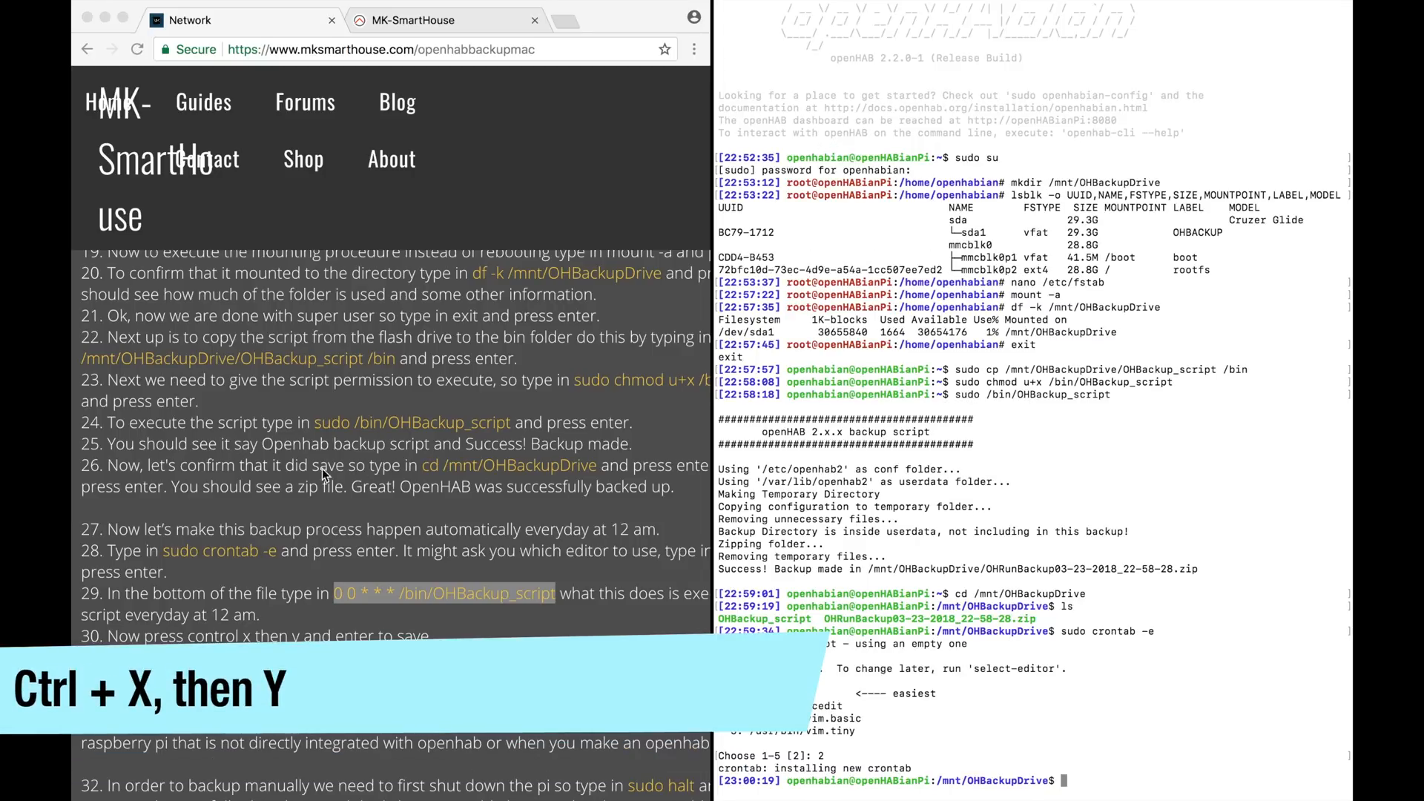
Scroll the guide down to step 32 and select the sudo halt command.
scroll(down, 3)
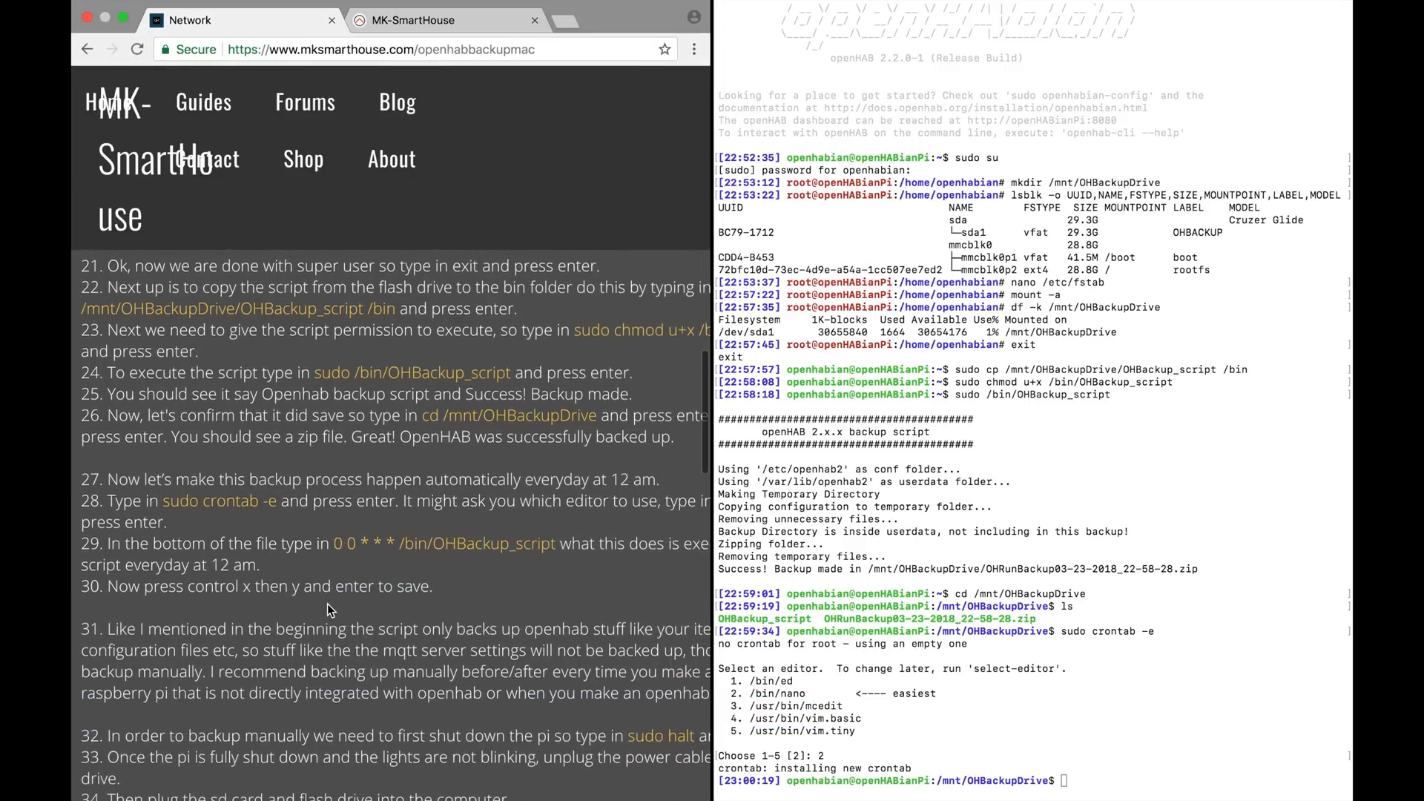
scroll(down, 3)
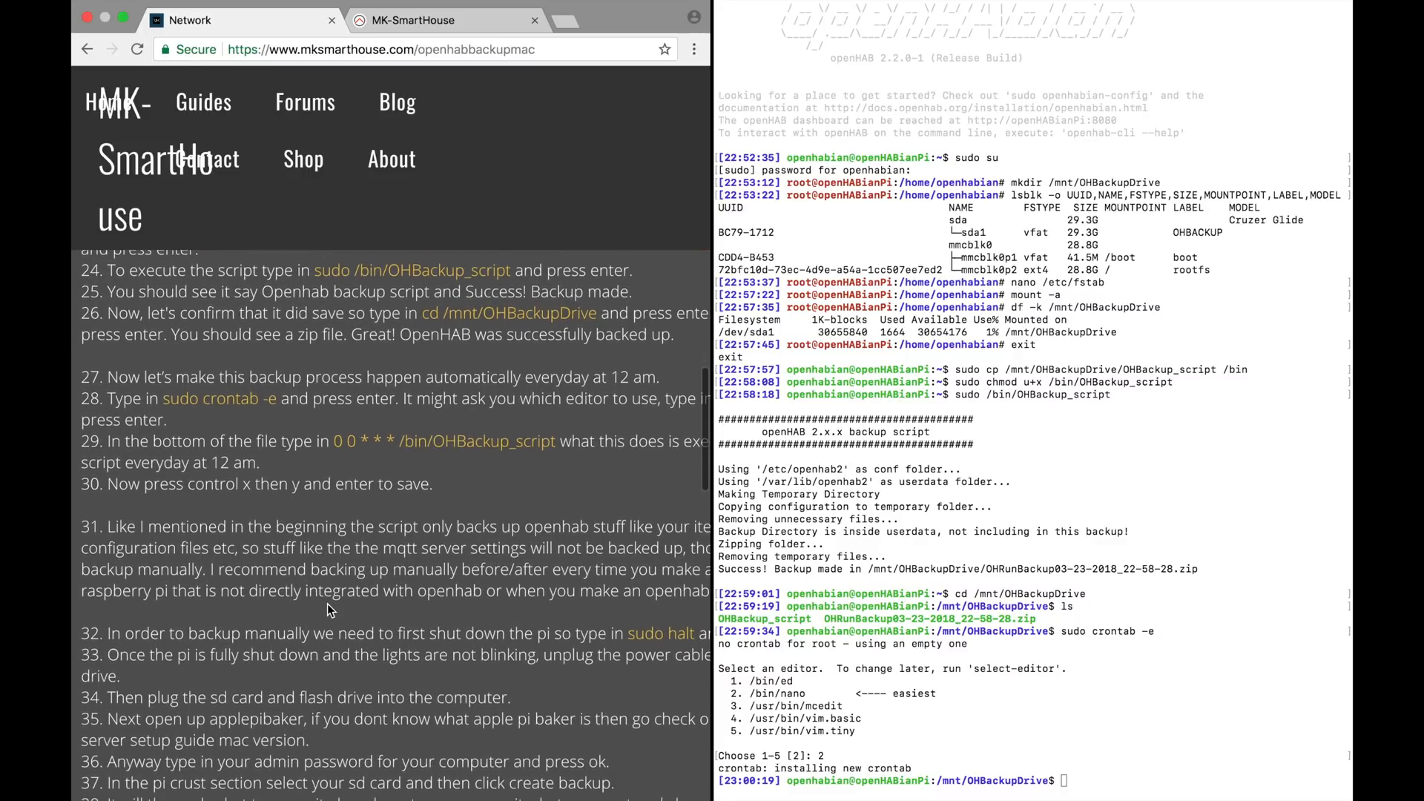
scroll(down, 3)
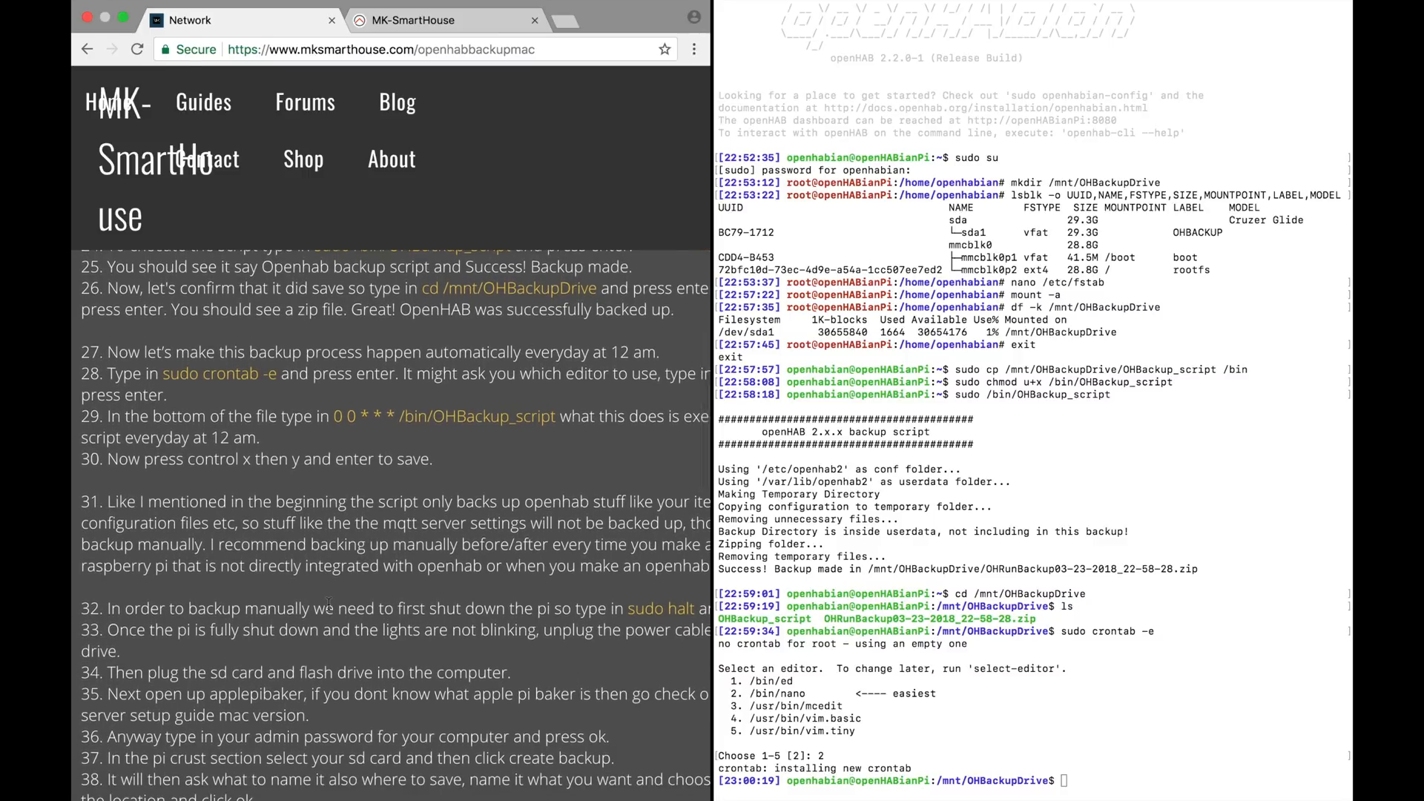
scroll(down, 3)
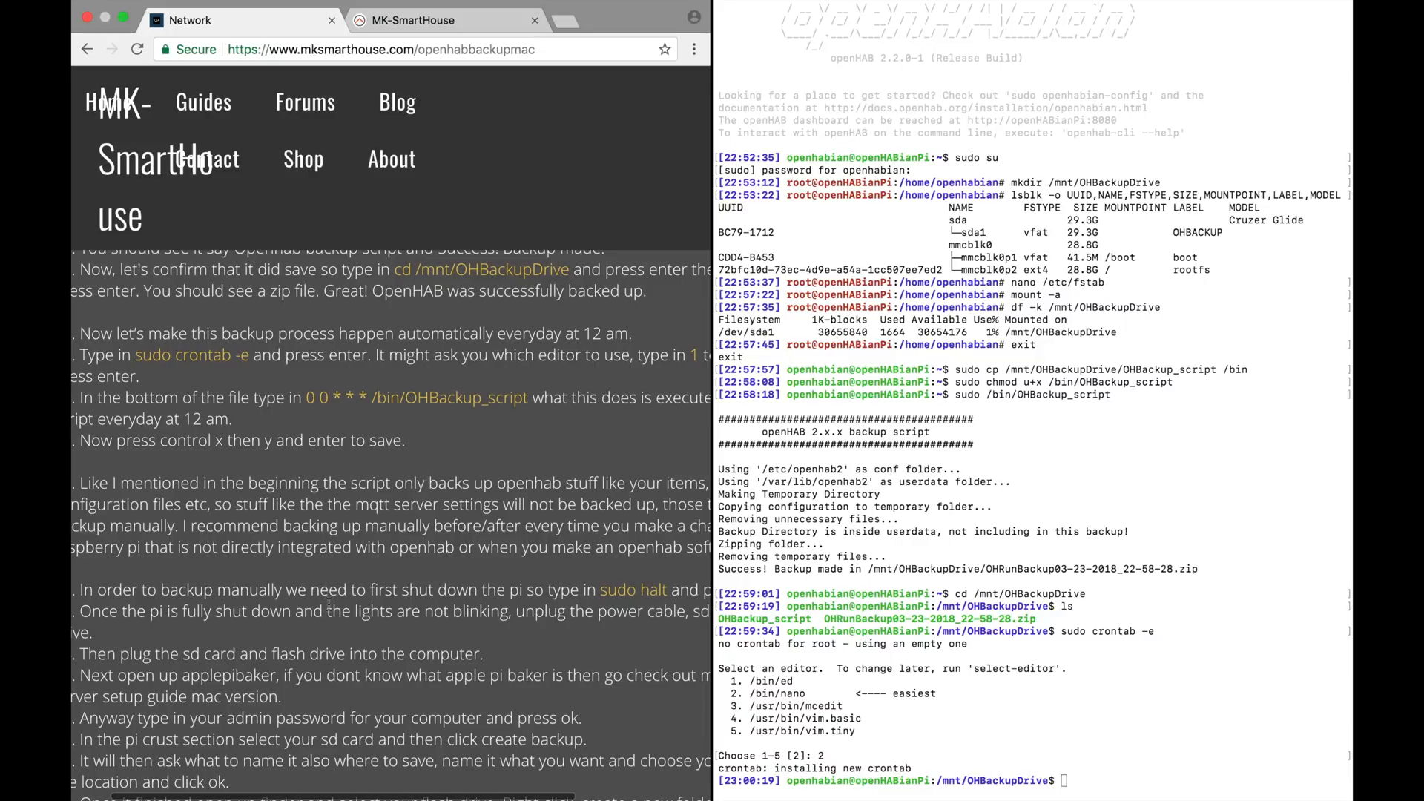
scroll(down, 3)
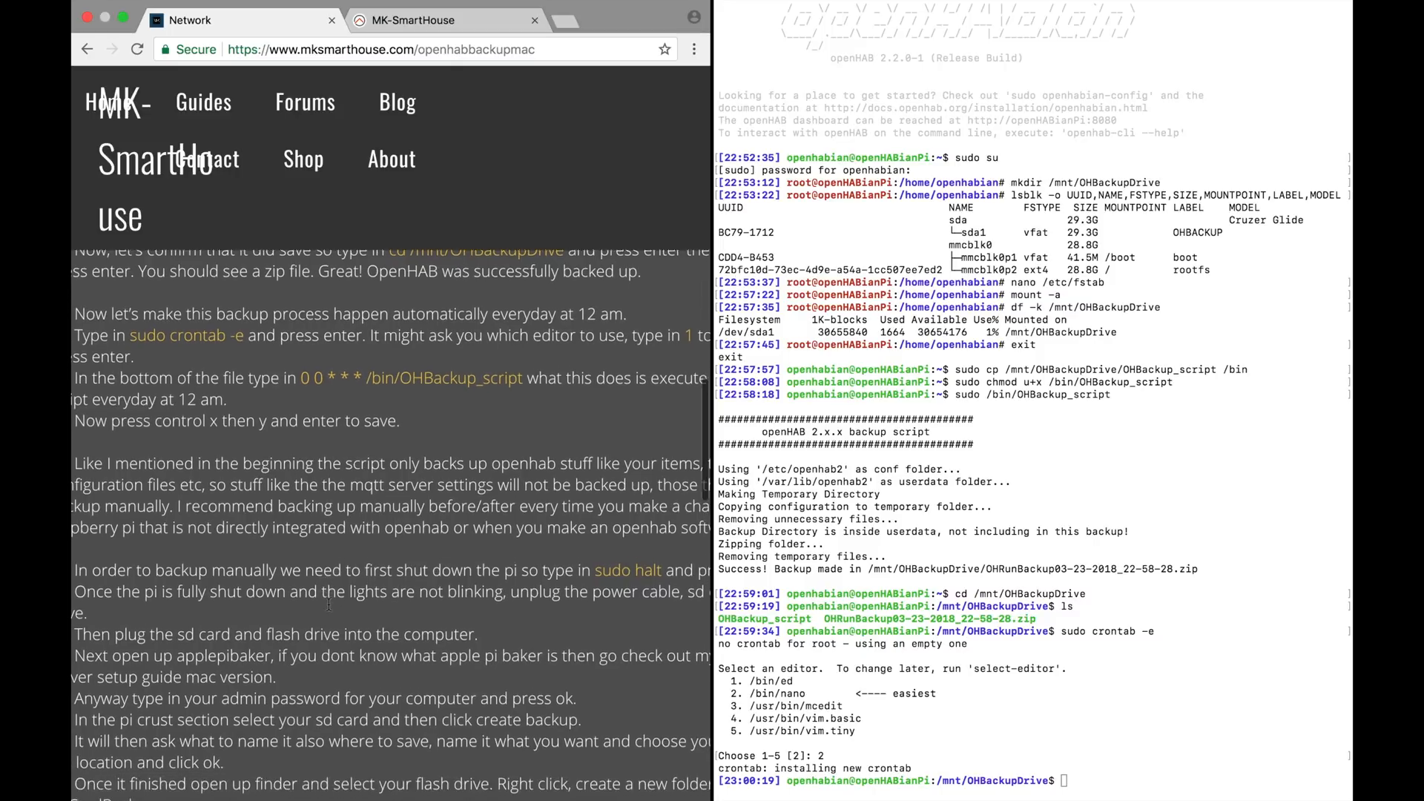
scroll(down, 3)
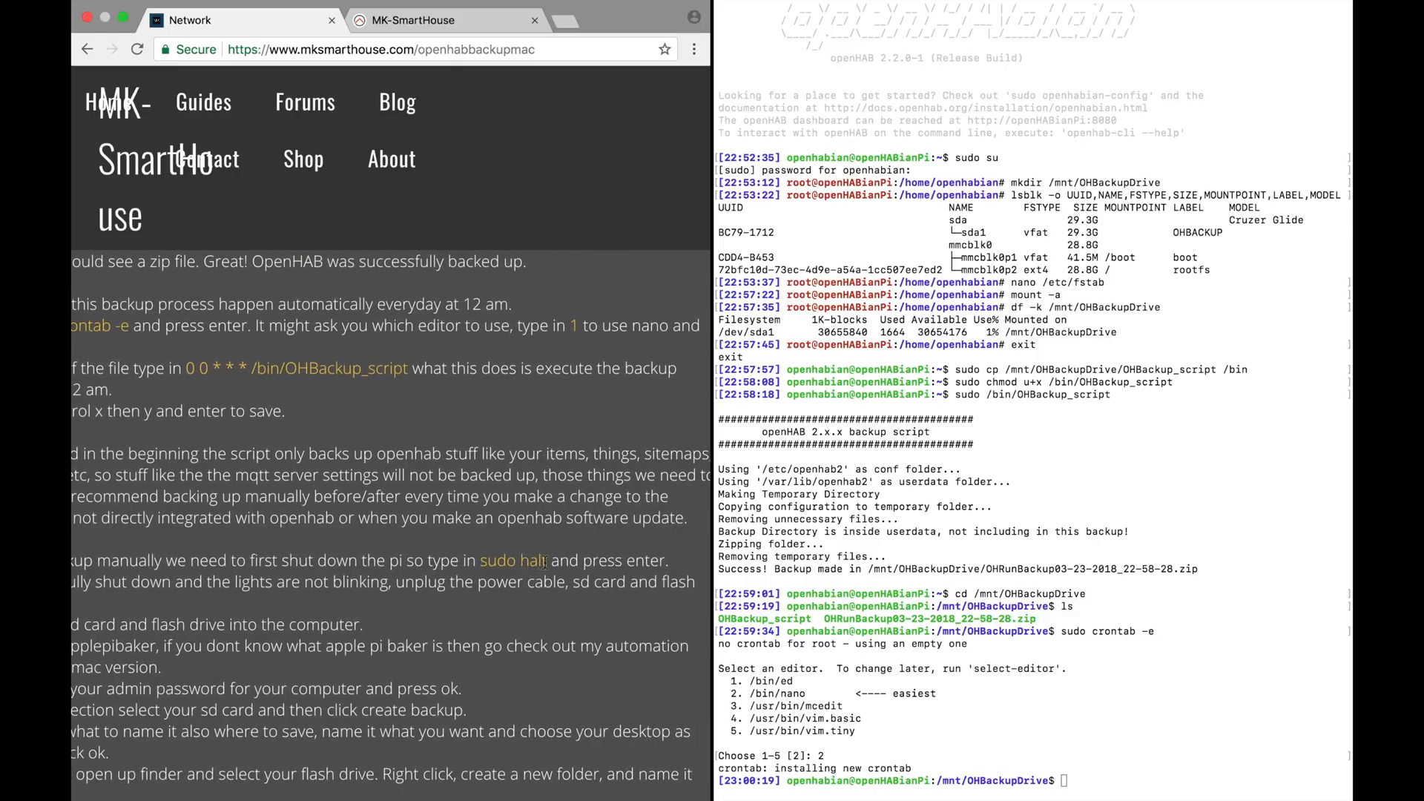
double_click(507, 561)
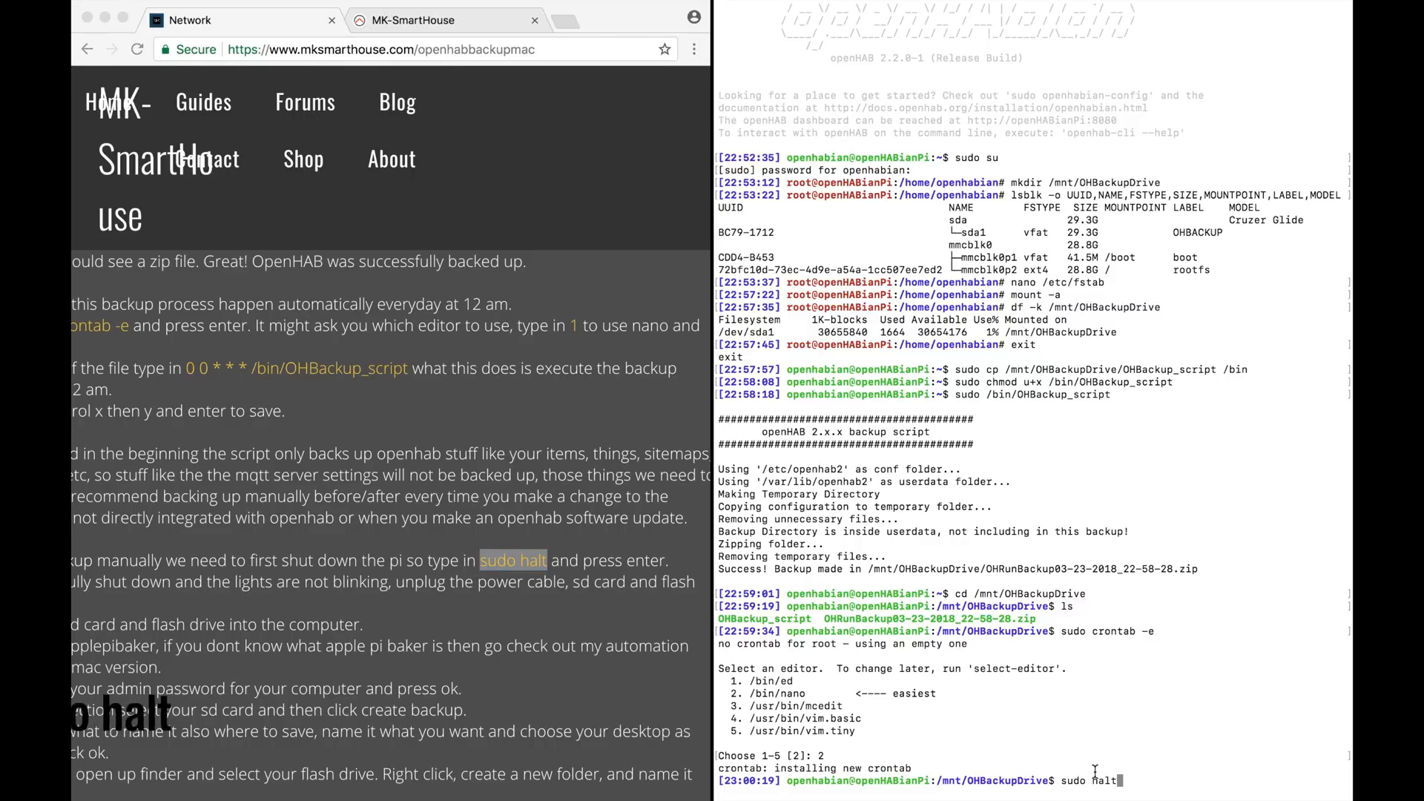
Shut down the Pi with sudo halt and bring up Finder's Downloads folder.
key(enter)
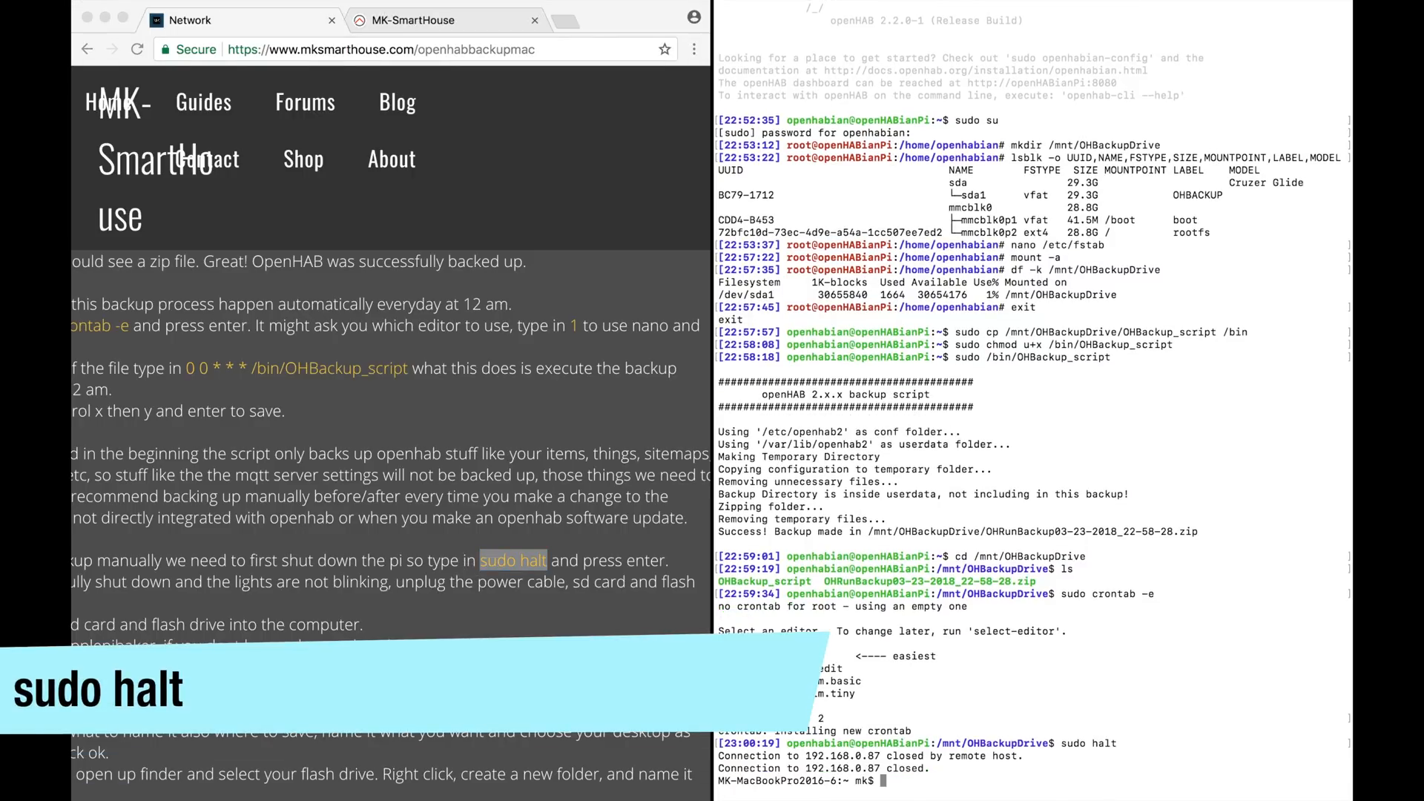
text(2)
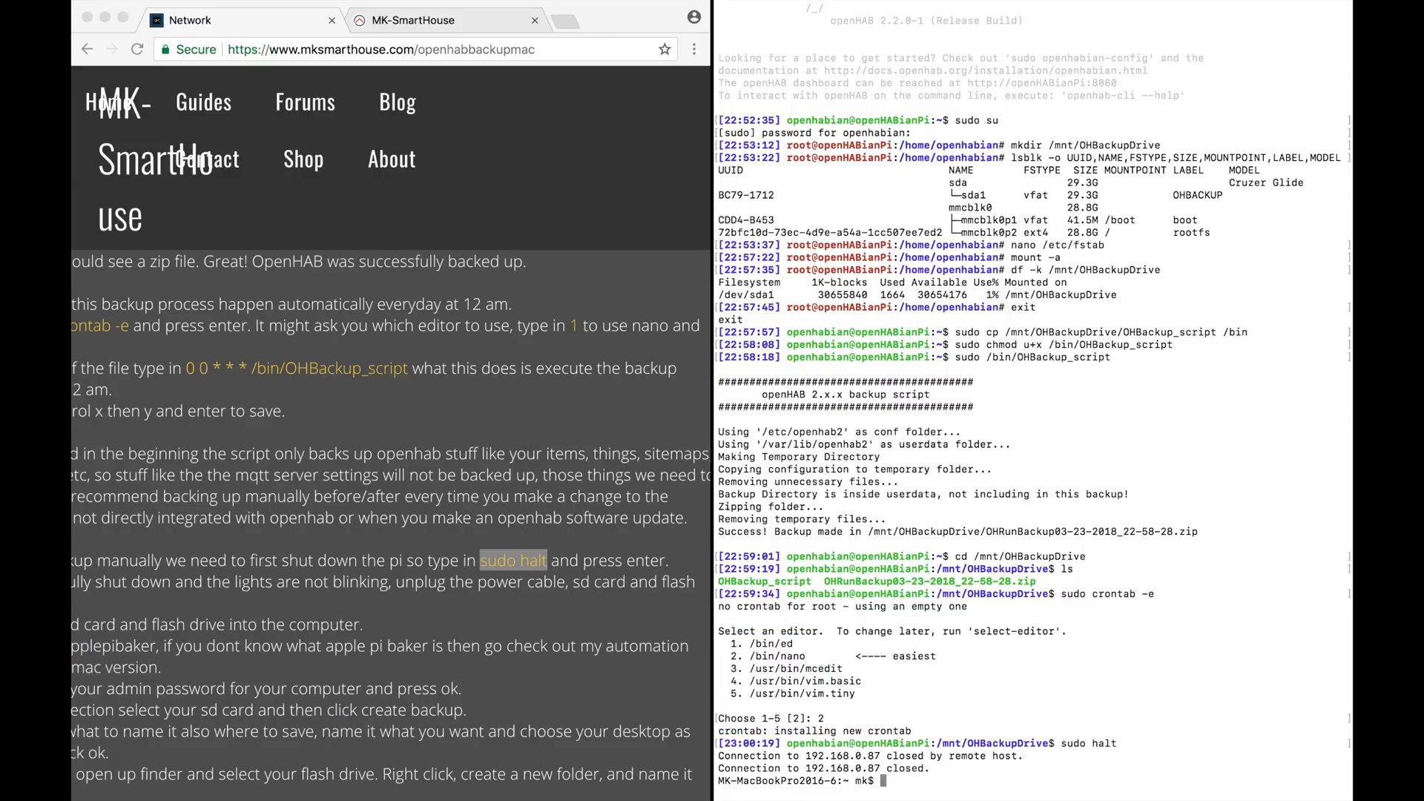
mouse_move(469, 692)
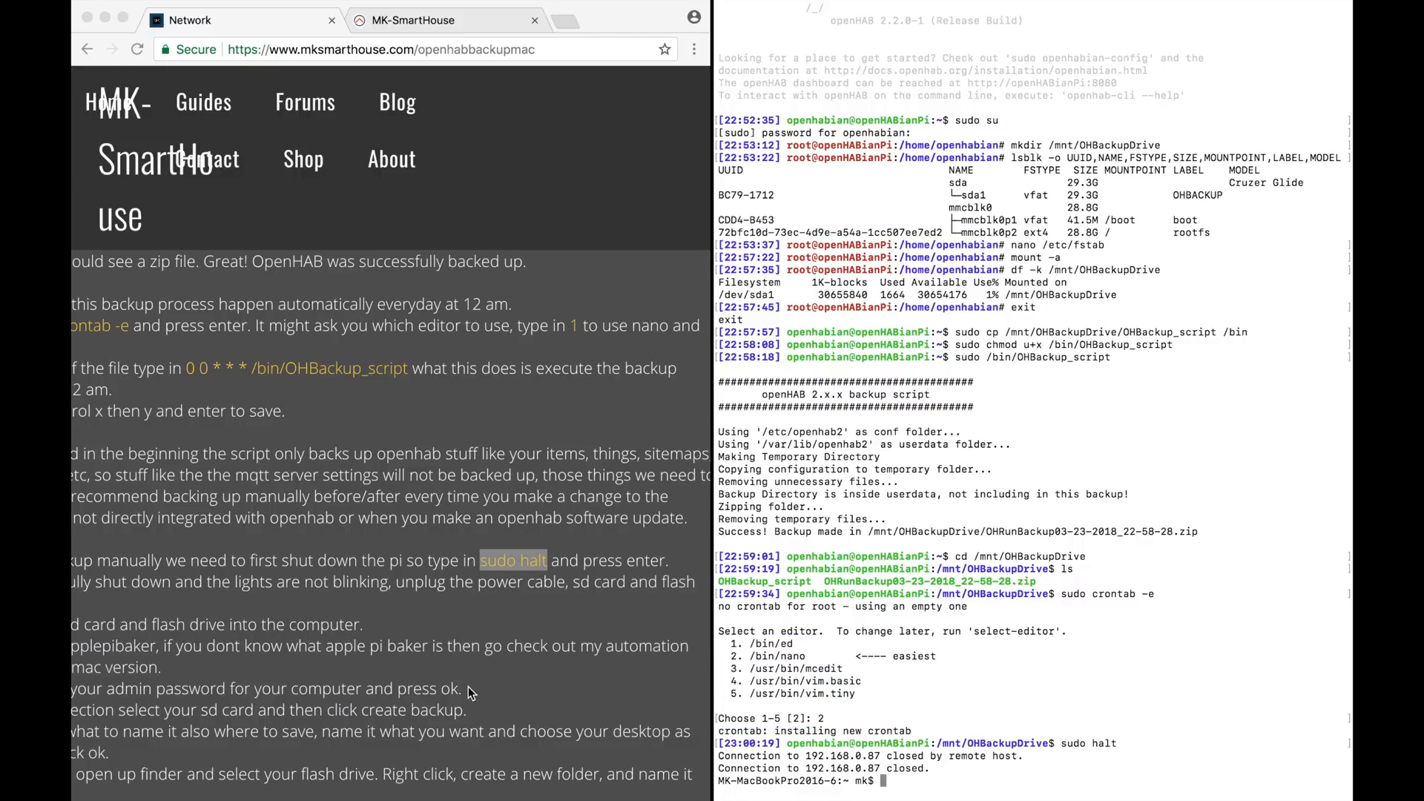
click(546, 764)
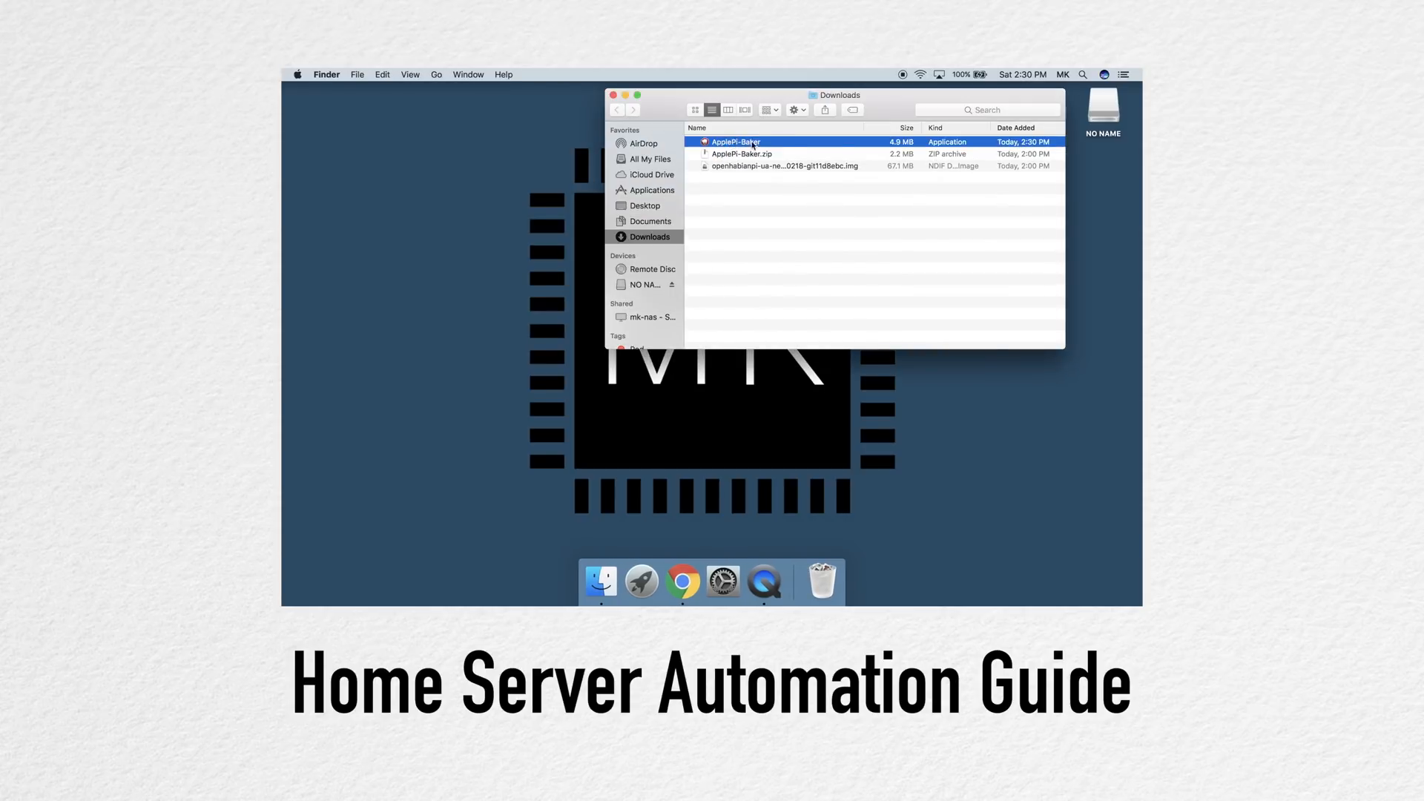
Launch ApplePi-Baker, pick the 30.9GB SD card, and save OHBackupIMG3-23-18.img to Desktop.
double_click(736, 142)
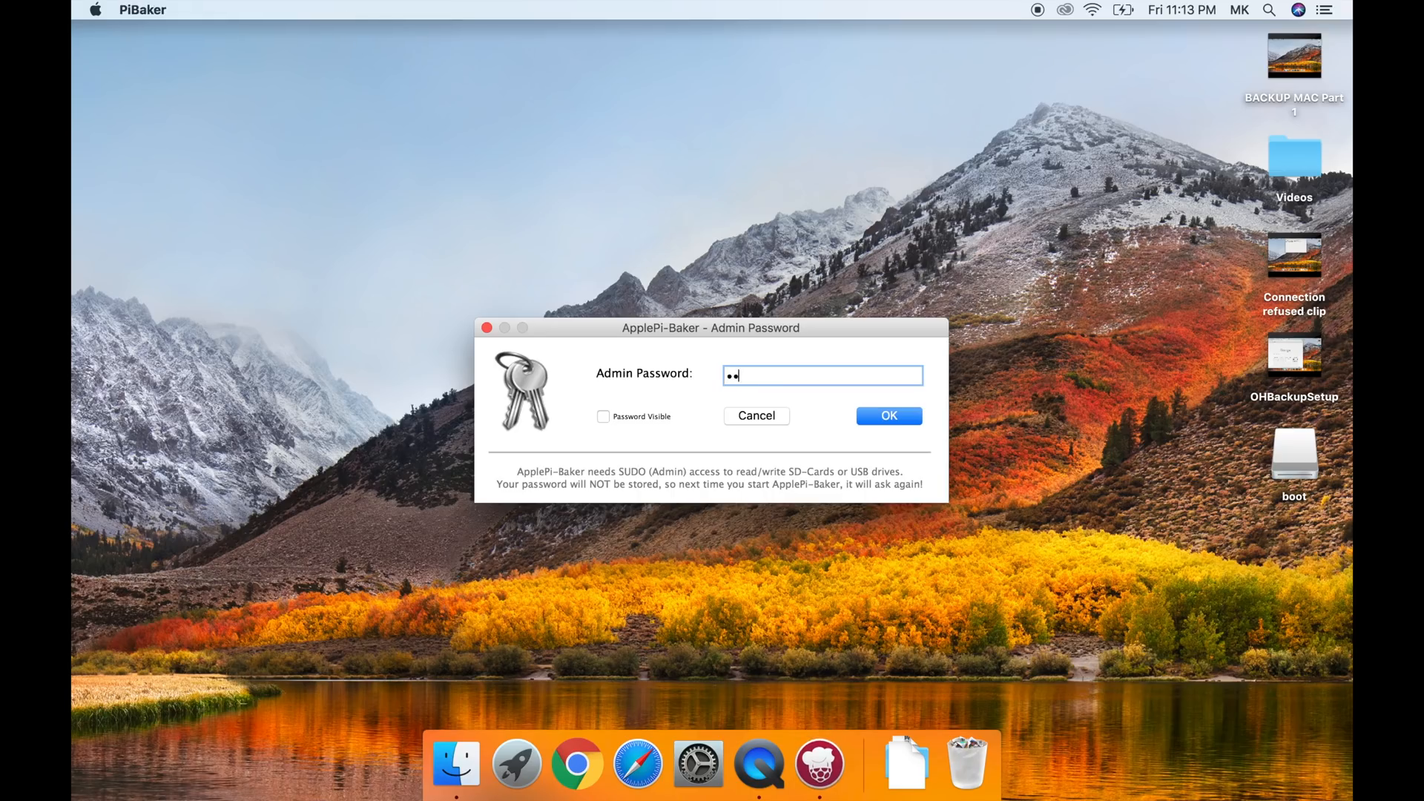
click(887, 416)
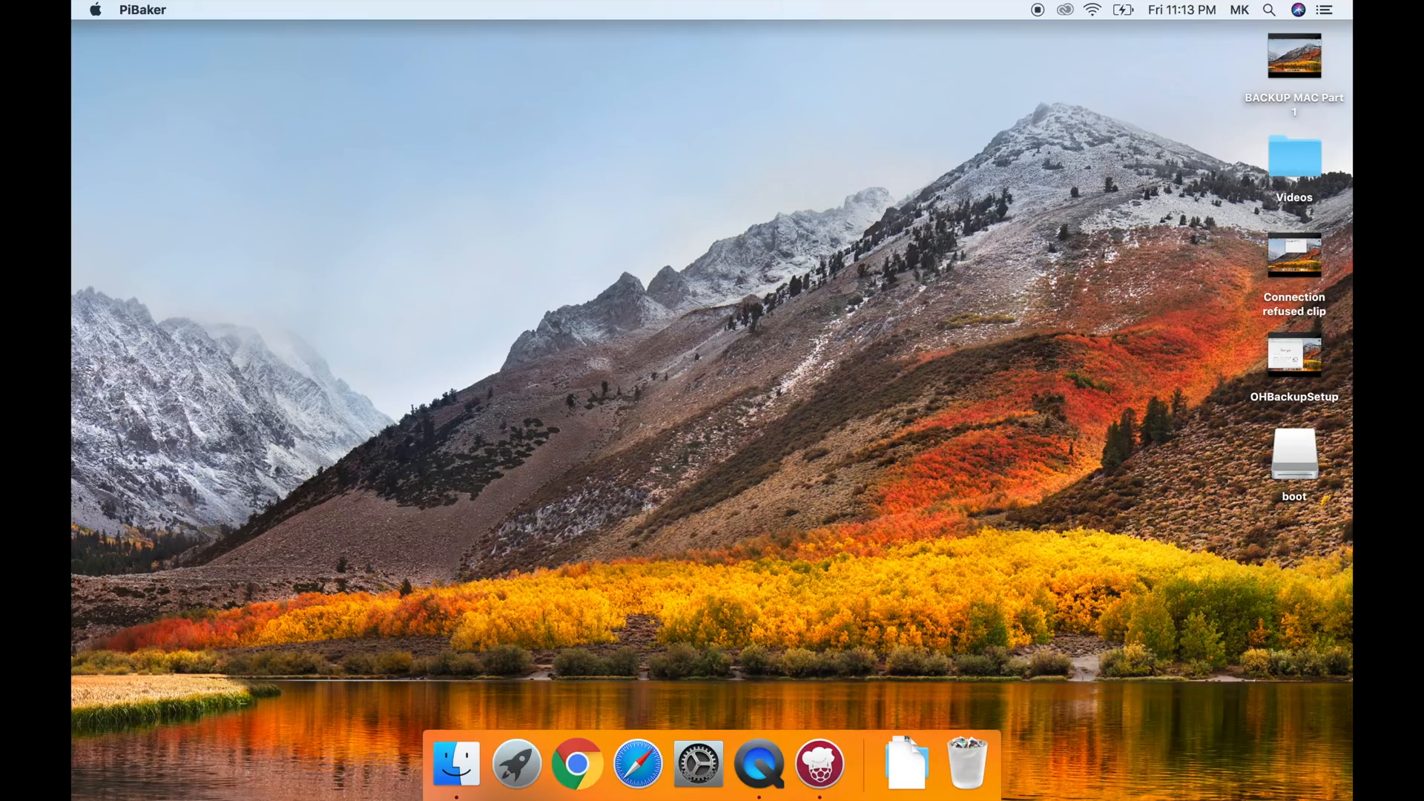
click(818, 763)
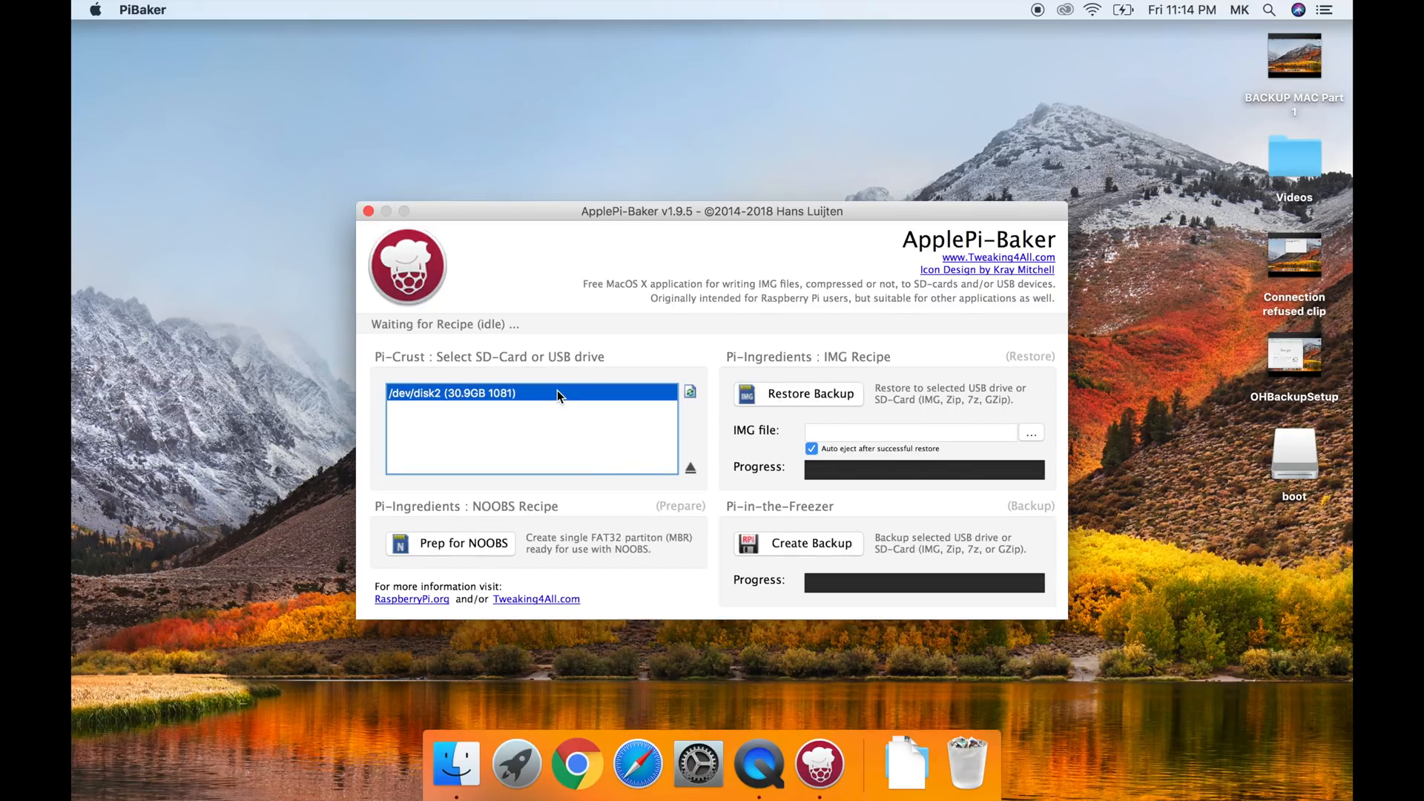
click(811, 543)
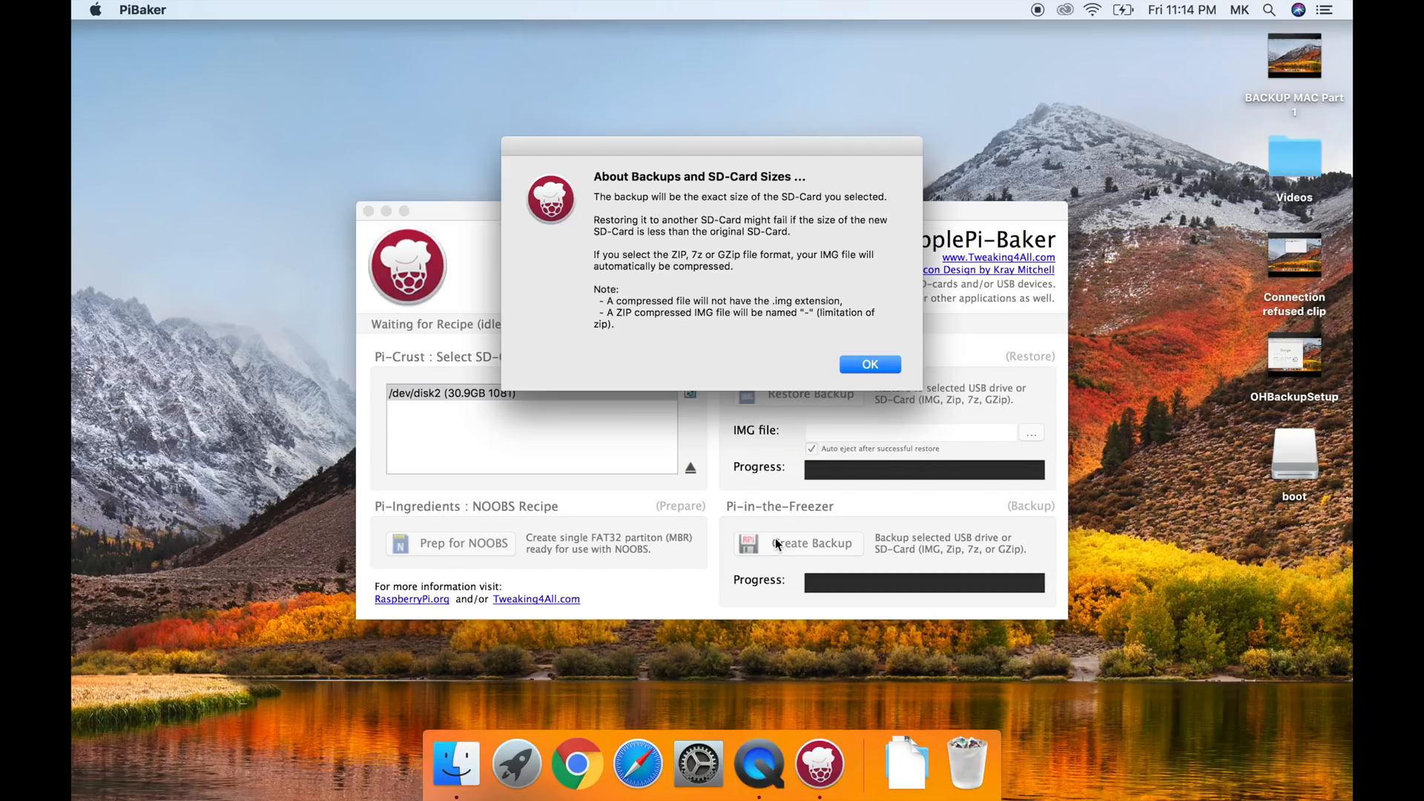
click(868, 364)
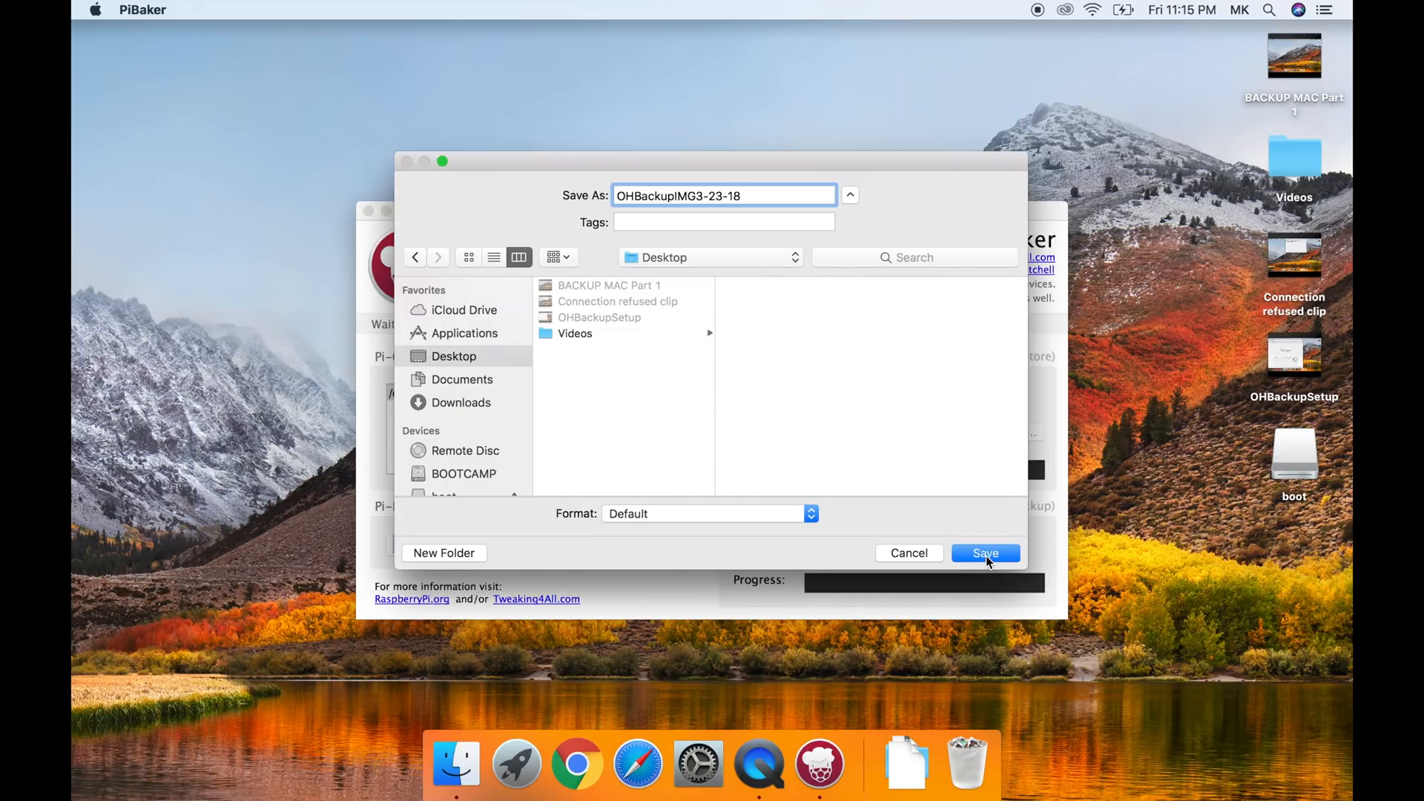
click(984, 553)
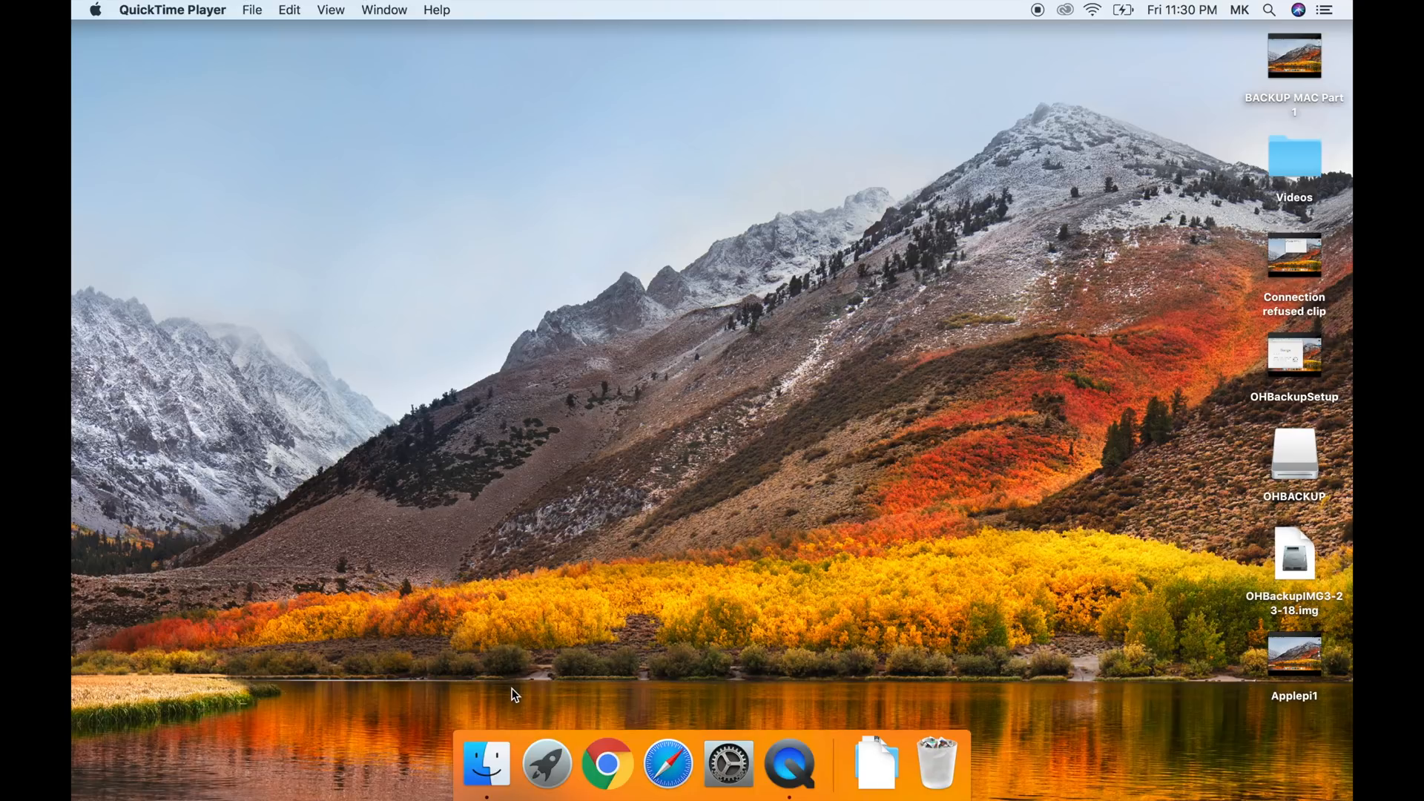
Create an SDCardBackups folder on OHBACKUP and compress OHBackupIMG3-23-18.img to a zip.
click(486, 763)
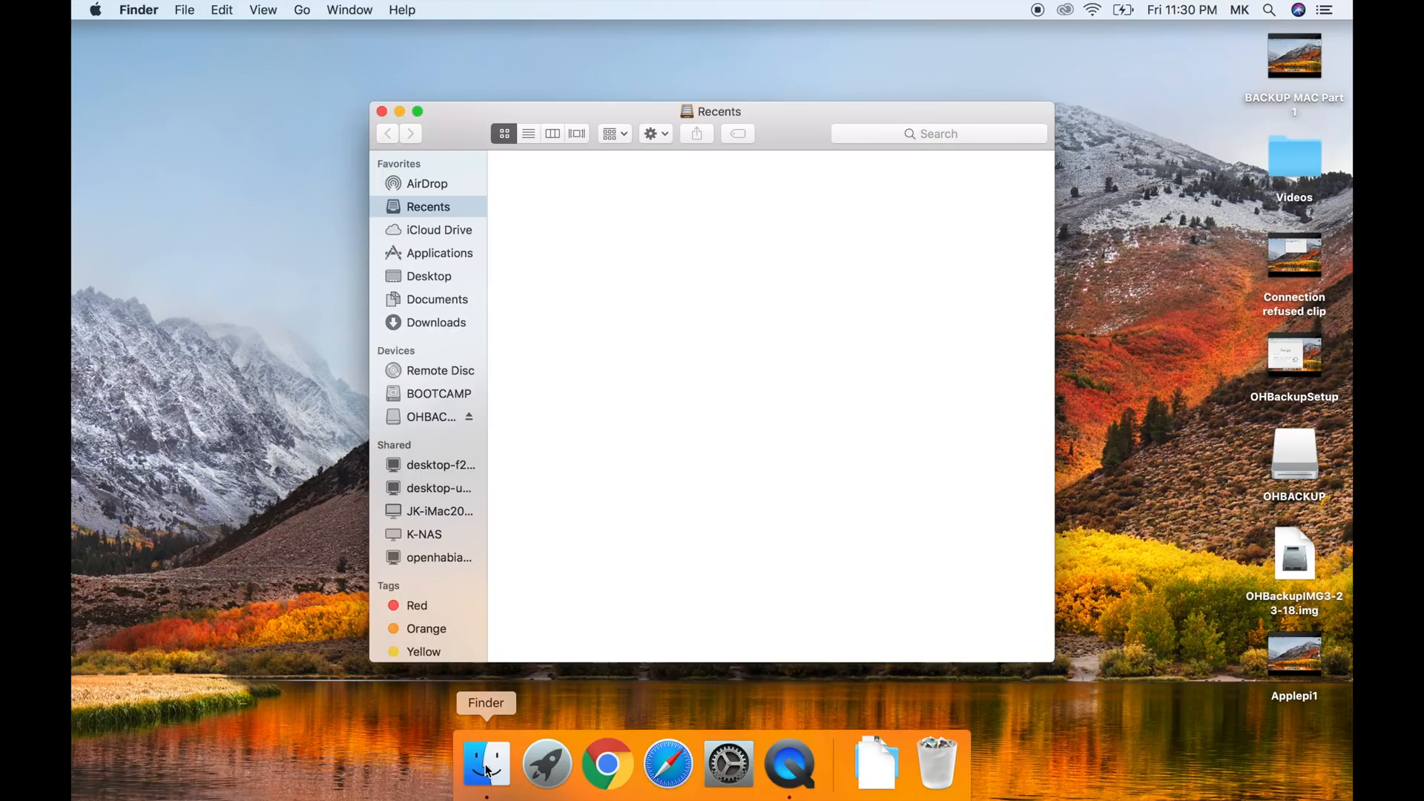
right_click(611, 371)
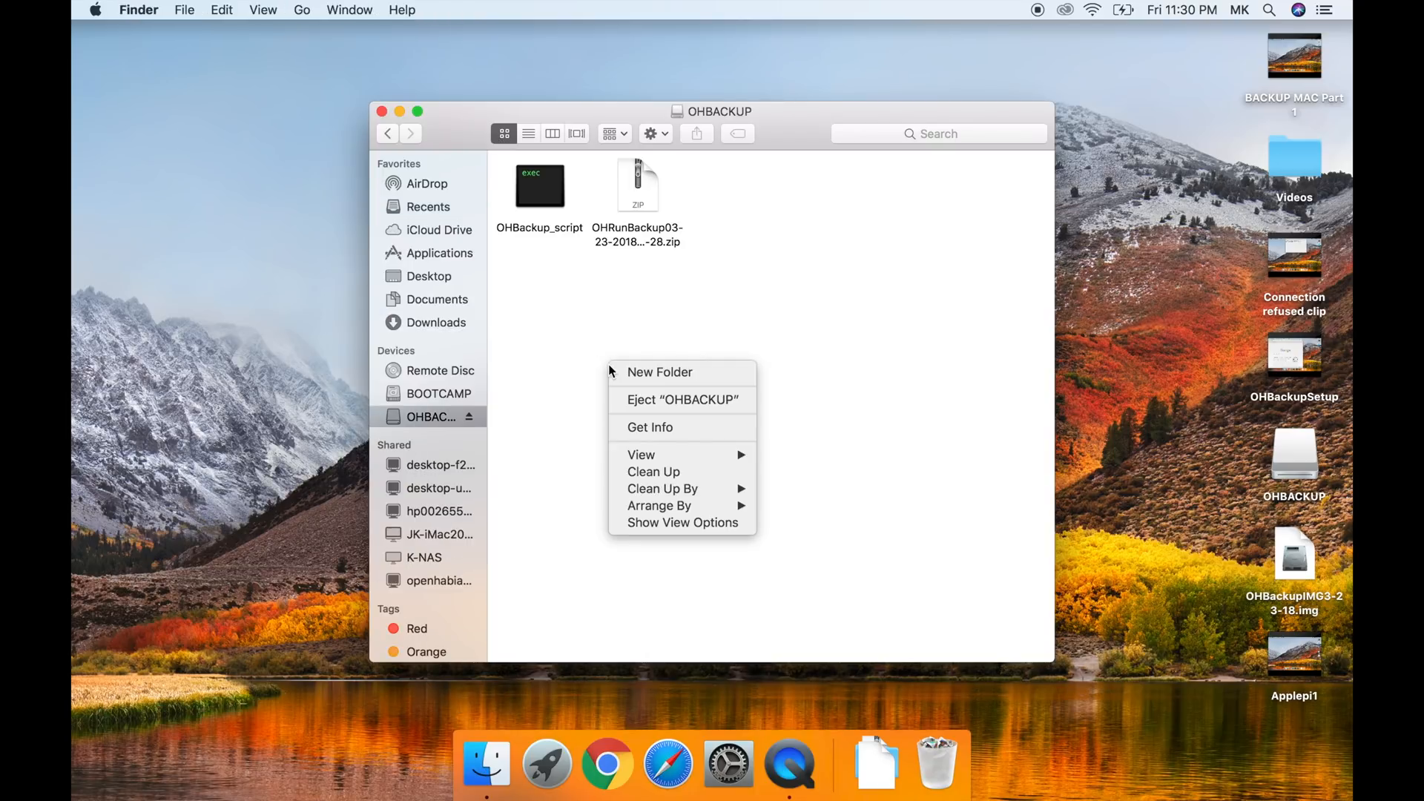
click(659, 372)
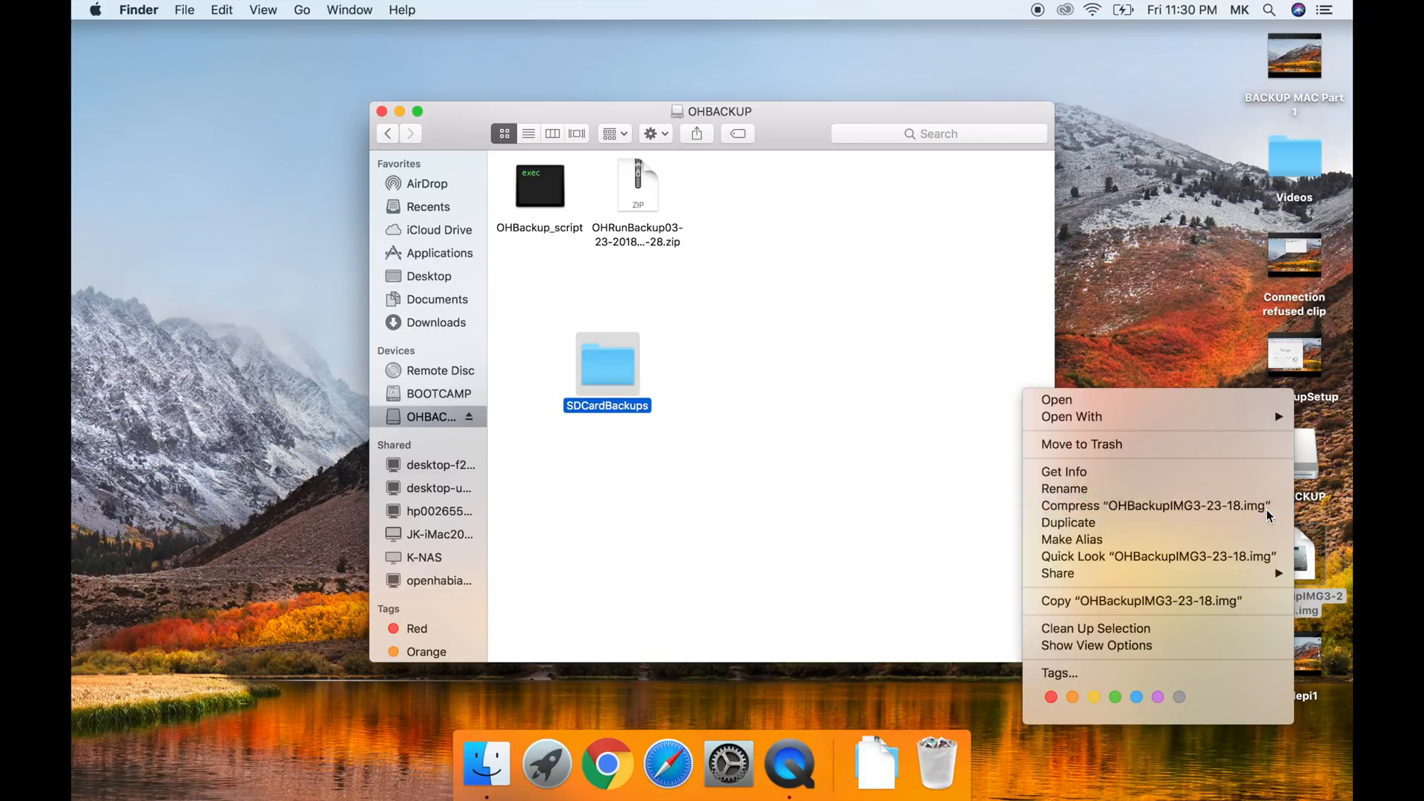
click(1154, 506)
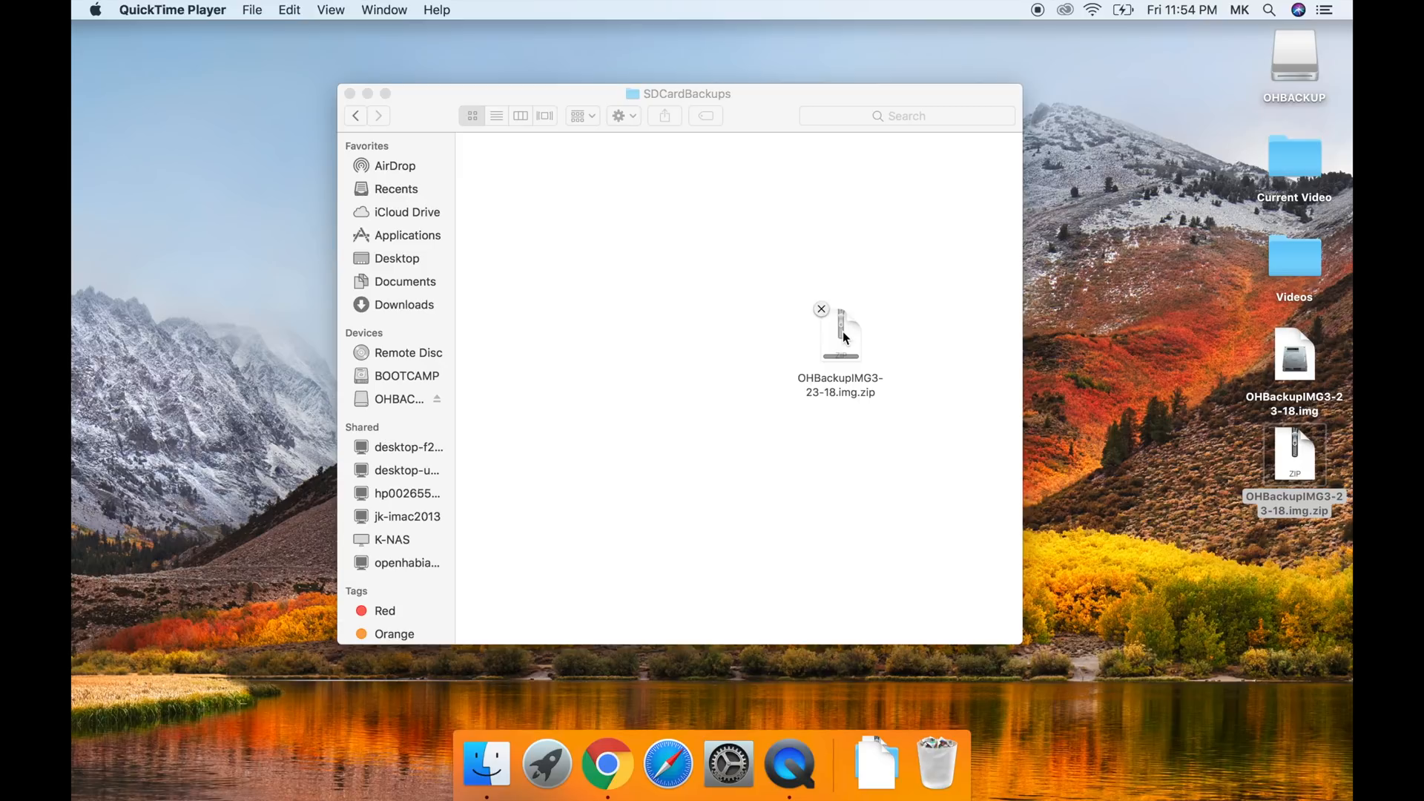
mouse_move(1094, 418)
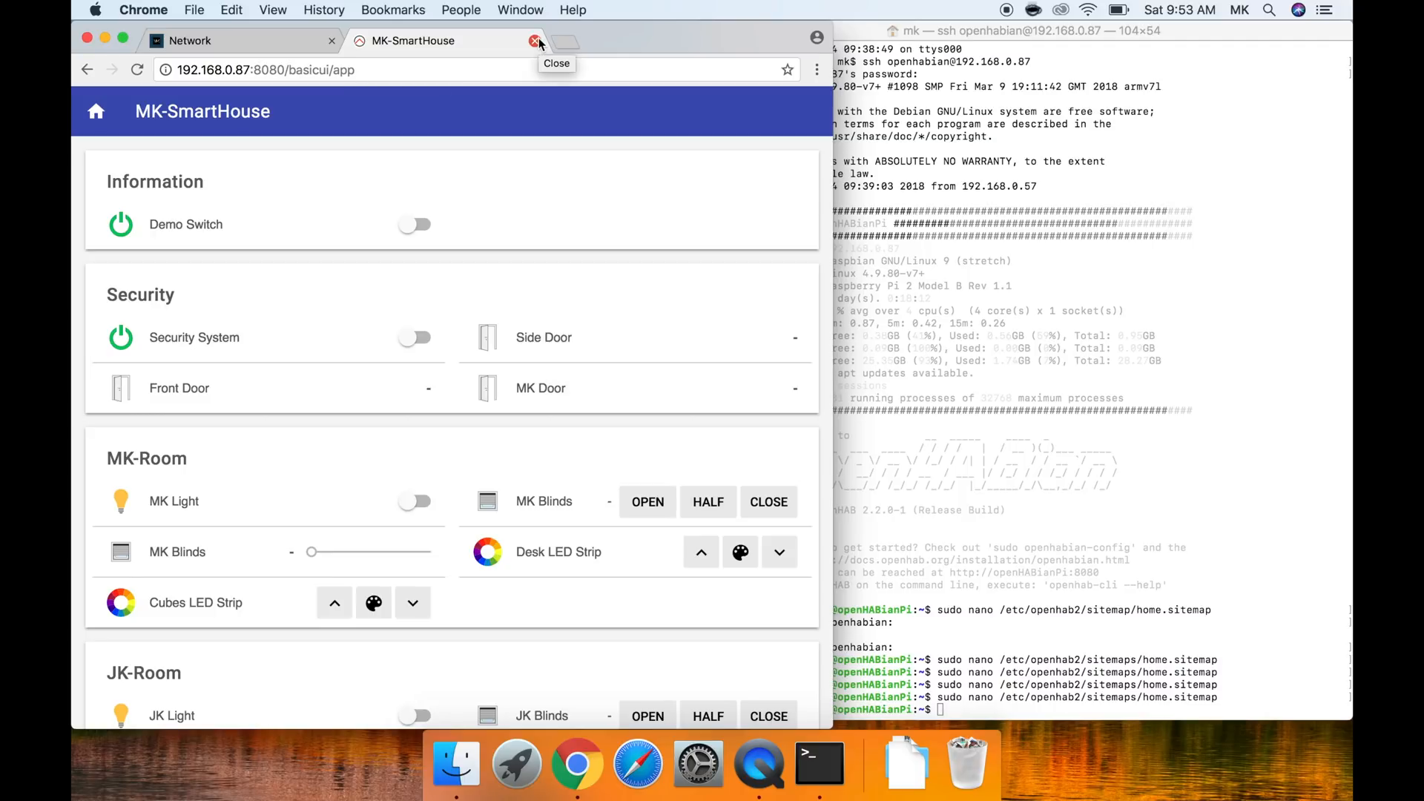
Close the Basic UI tab and run sudo /bin/OHBackup_script on the Pi.
click(535, 41)
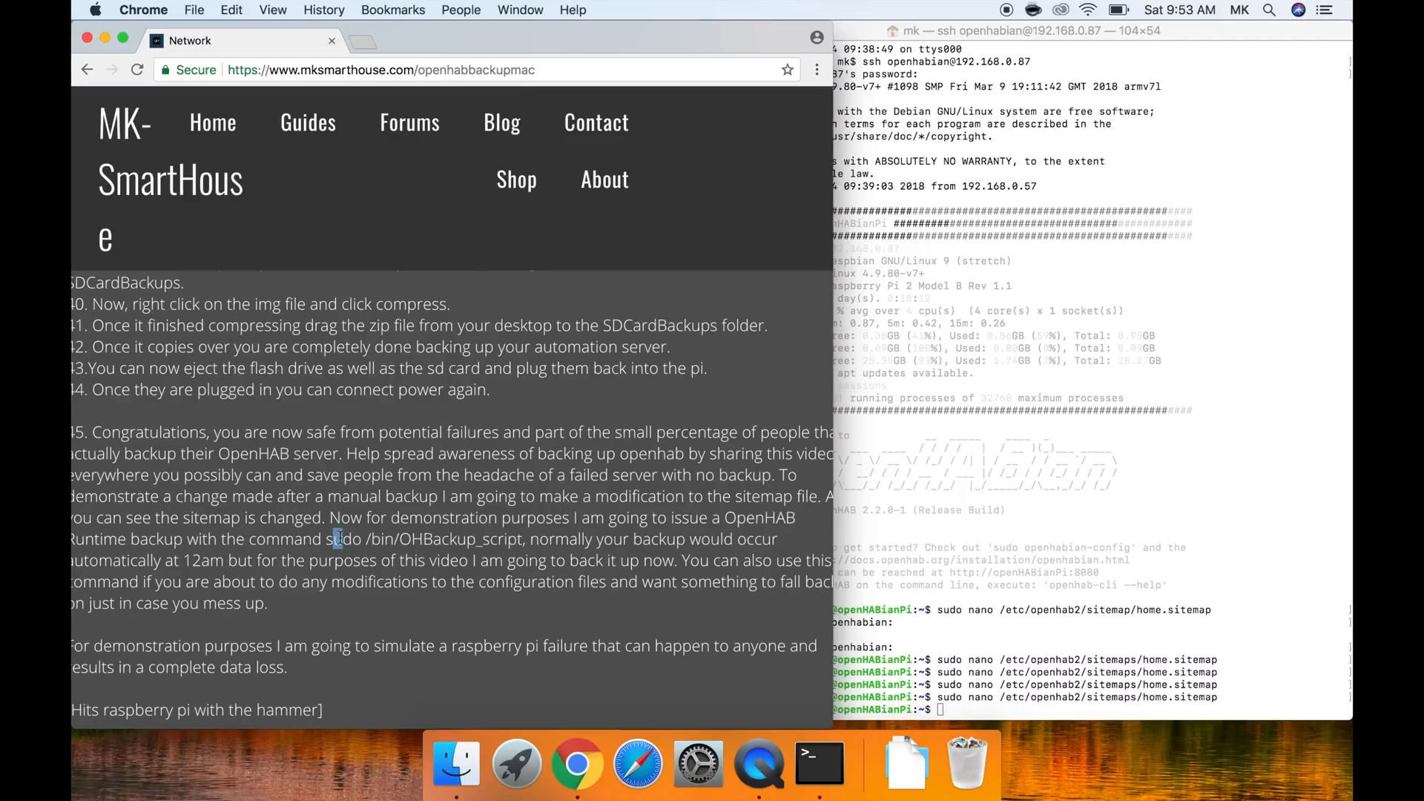
double_click(413, 539)
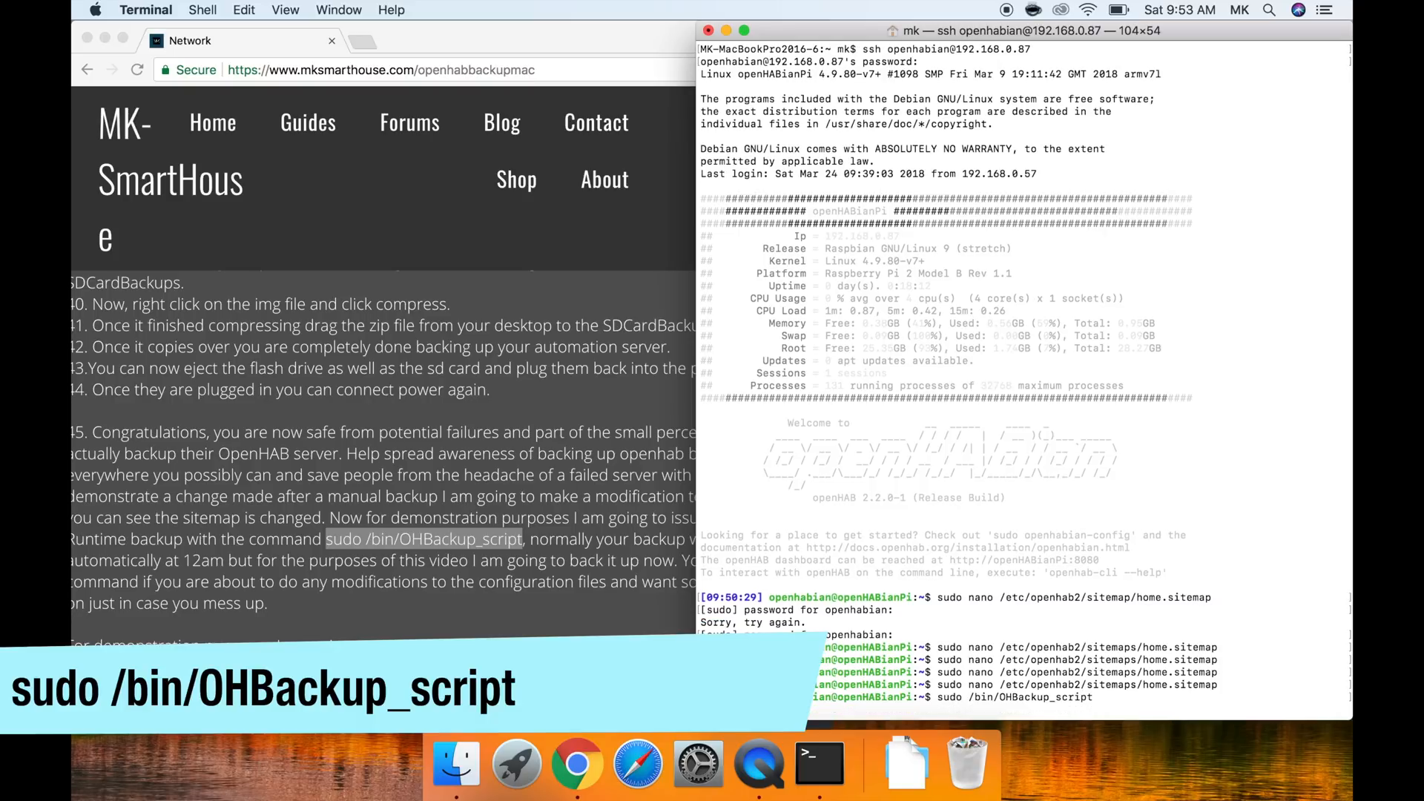
key(Return)
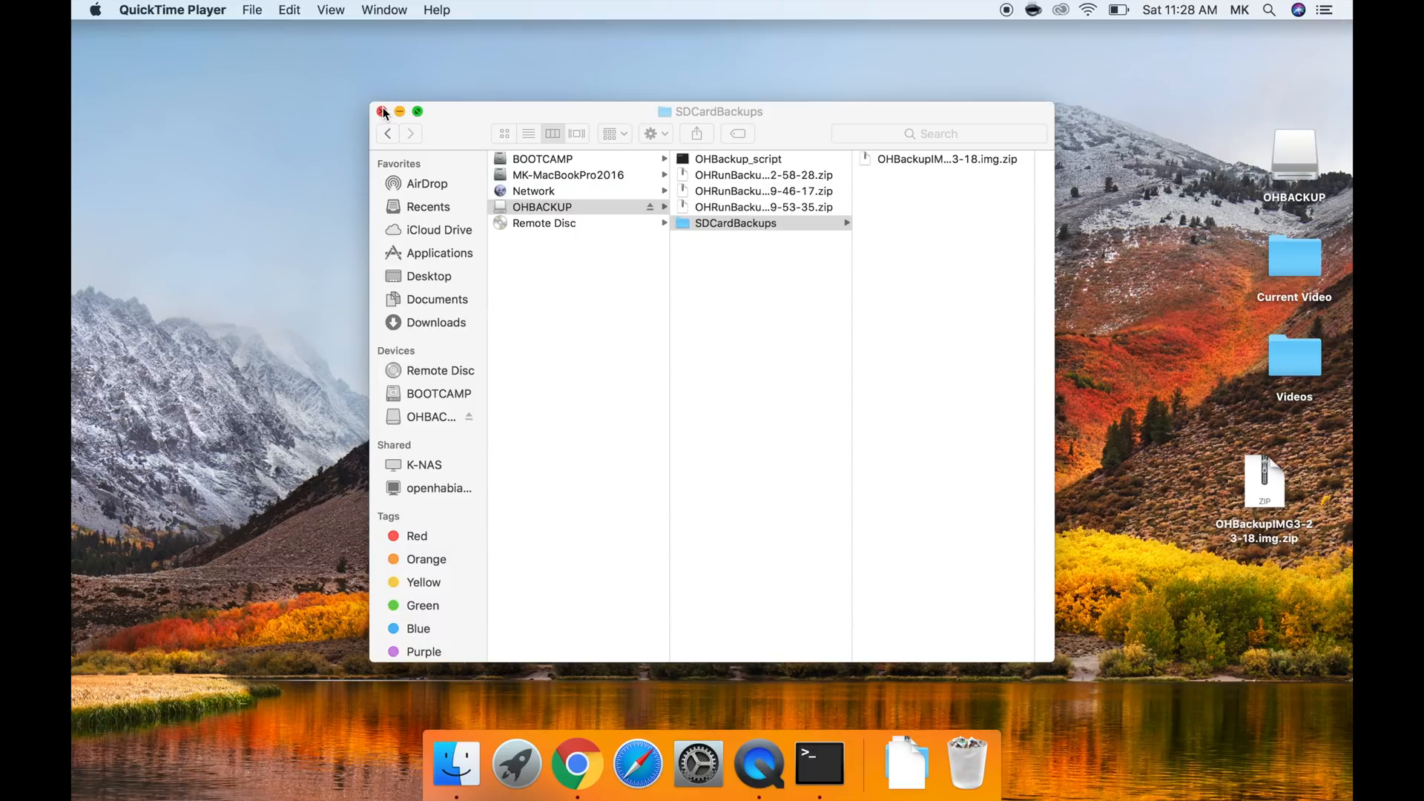
Close the Finder window showing the OHBACKUP drive's SDCardBackups folder.
click(383, 111)
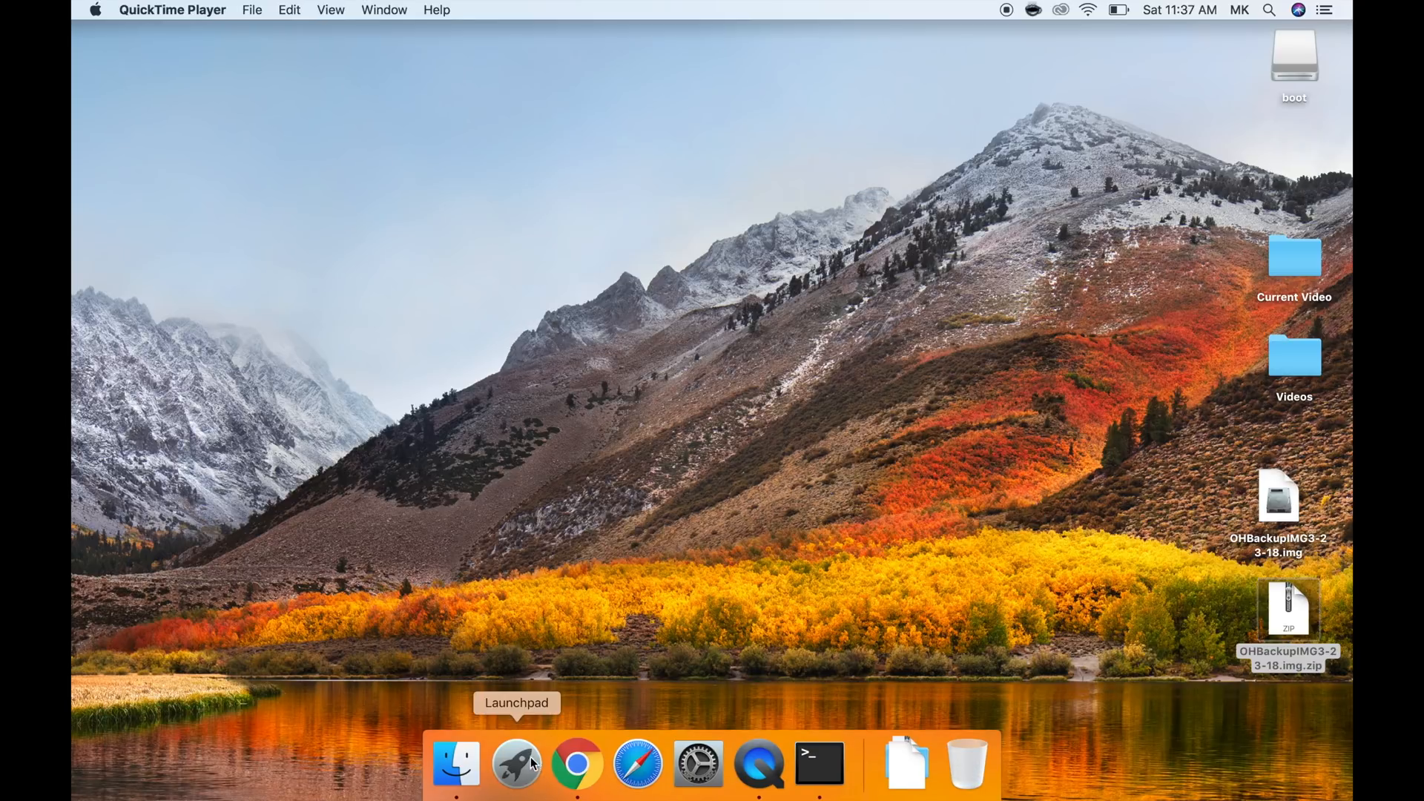
In ApplePi-Baker, load Desktop's OHBackupIMG3-23-18.img and restore it to the 30.9GB SD card.
click(850, 753)
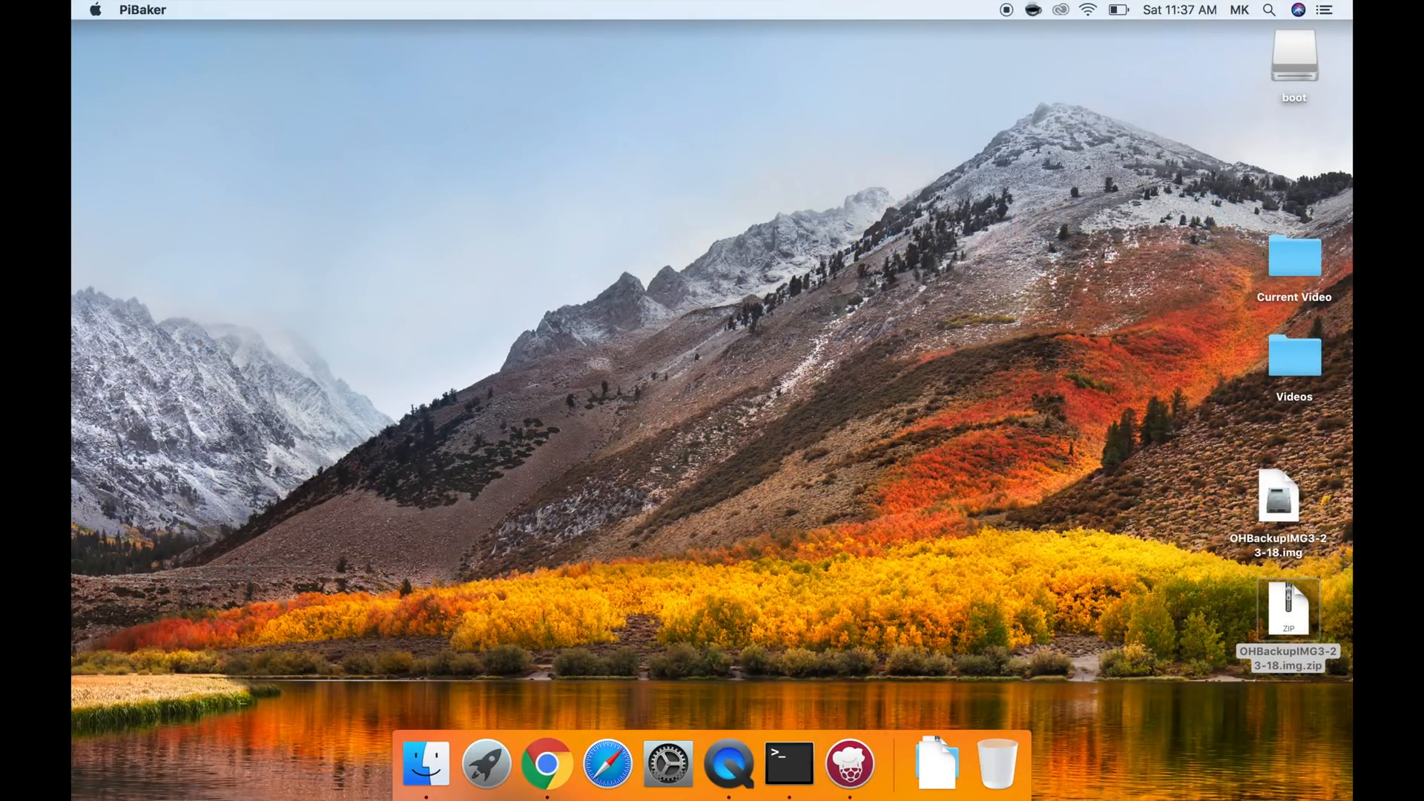
click(849, 763)
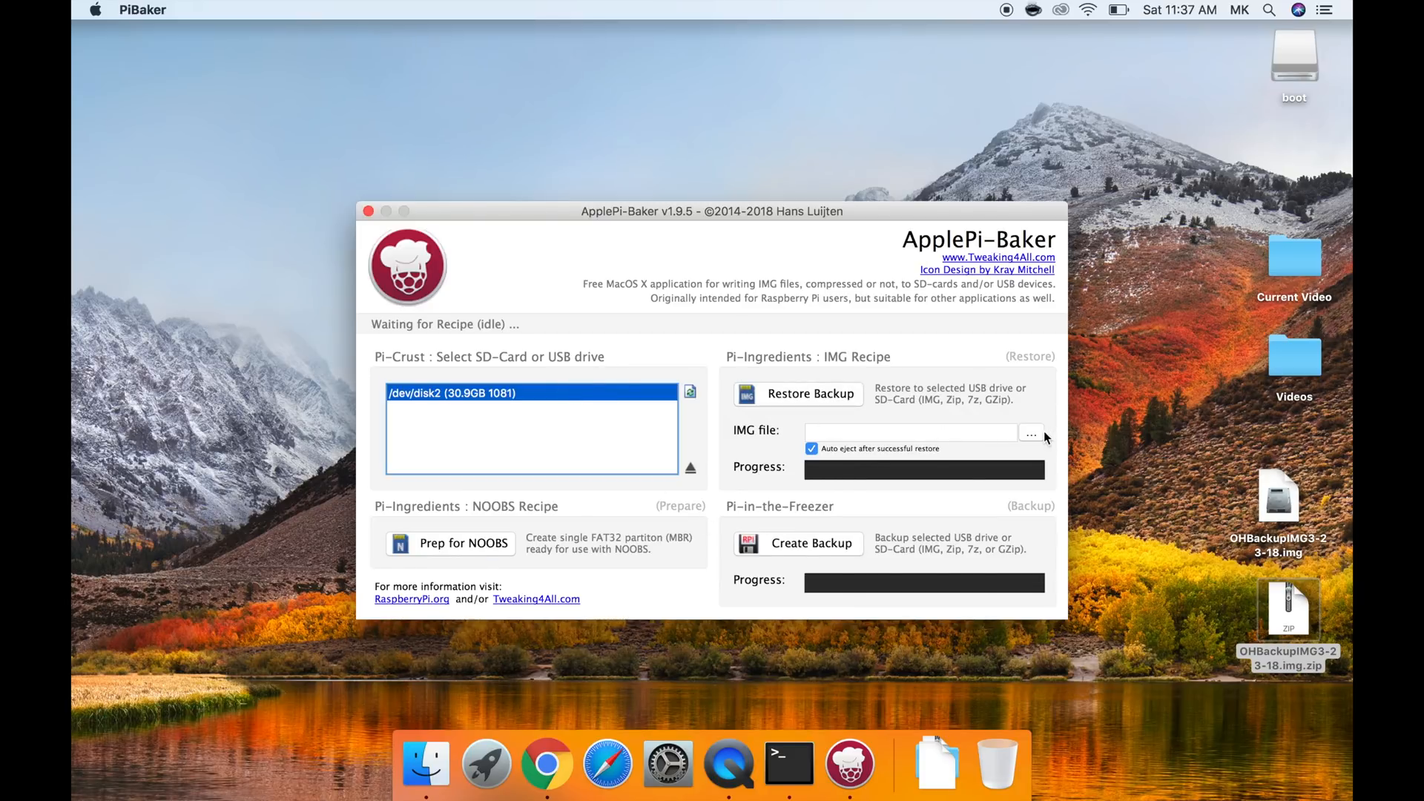
click(1031, 436)
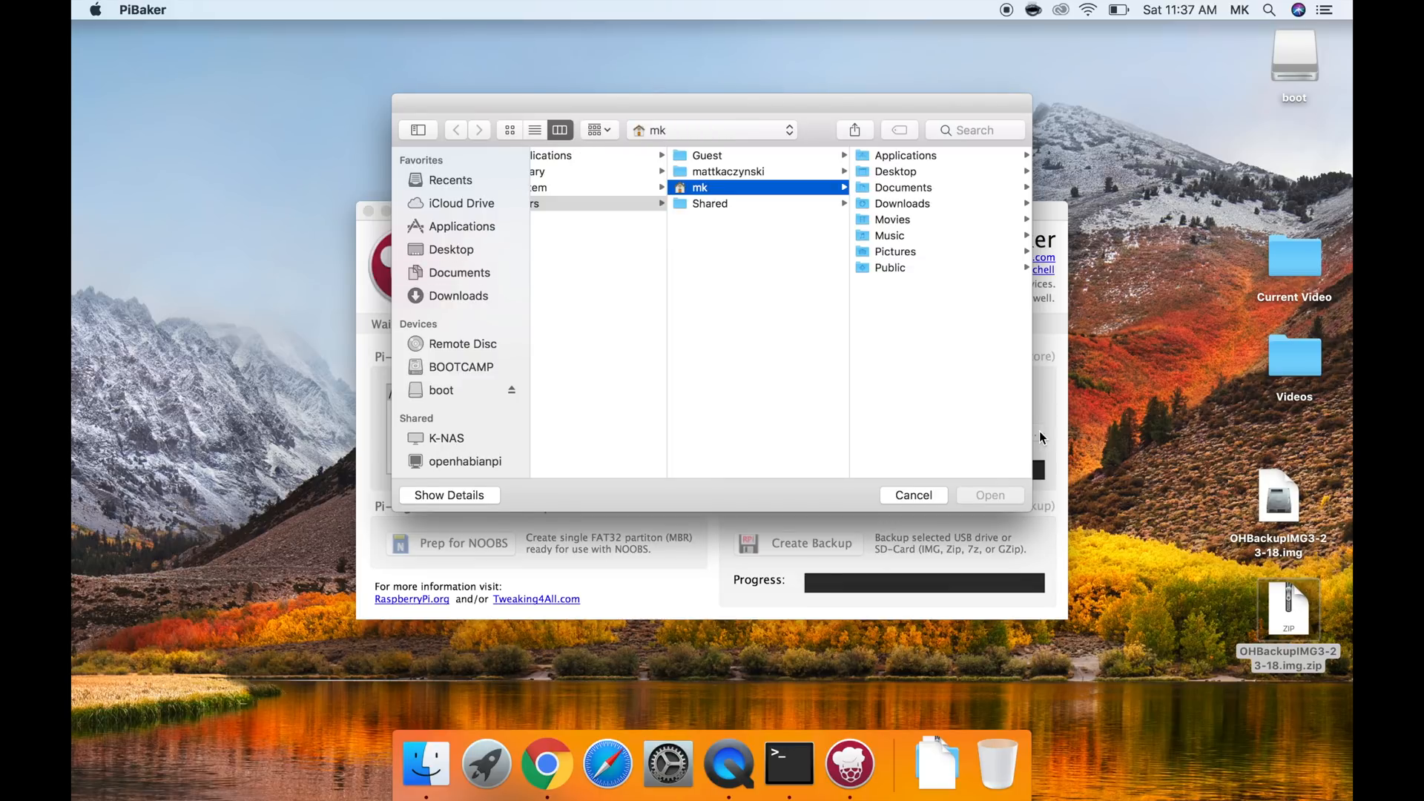
mouse_move(528, 254)
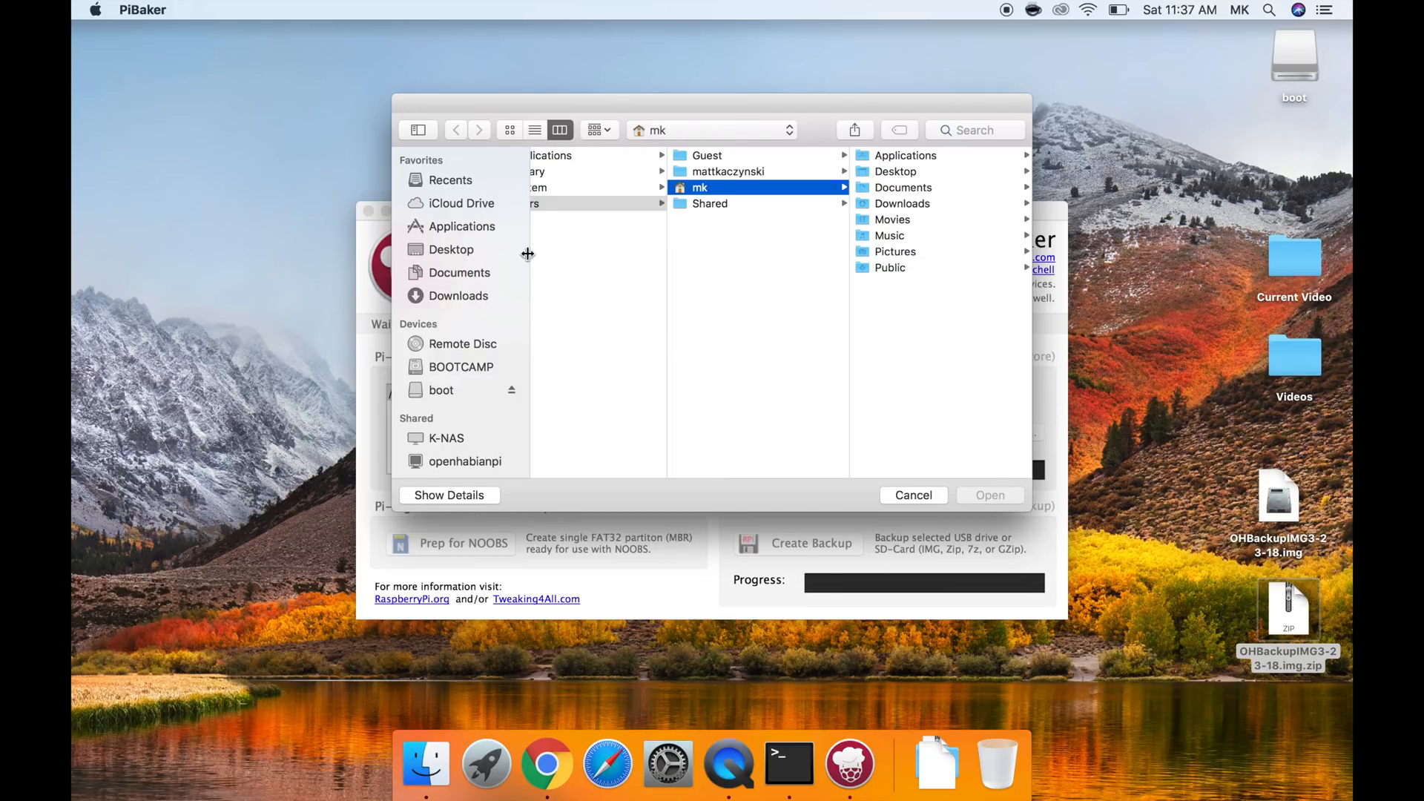
click(452, 250)
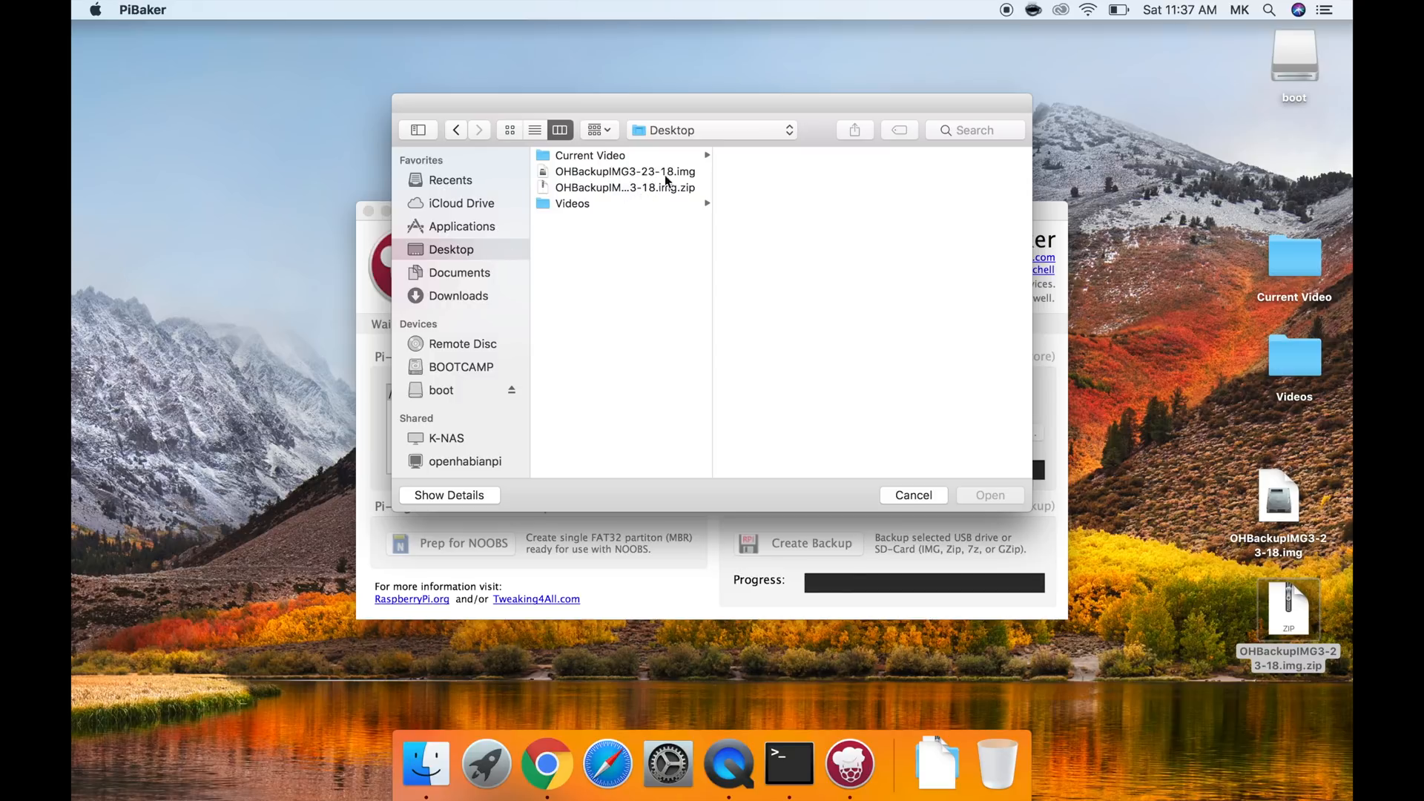
click(624, 171)
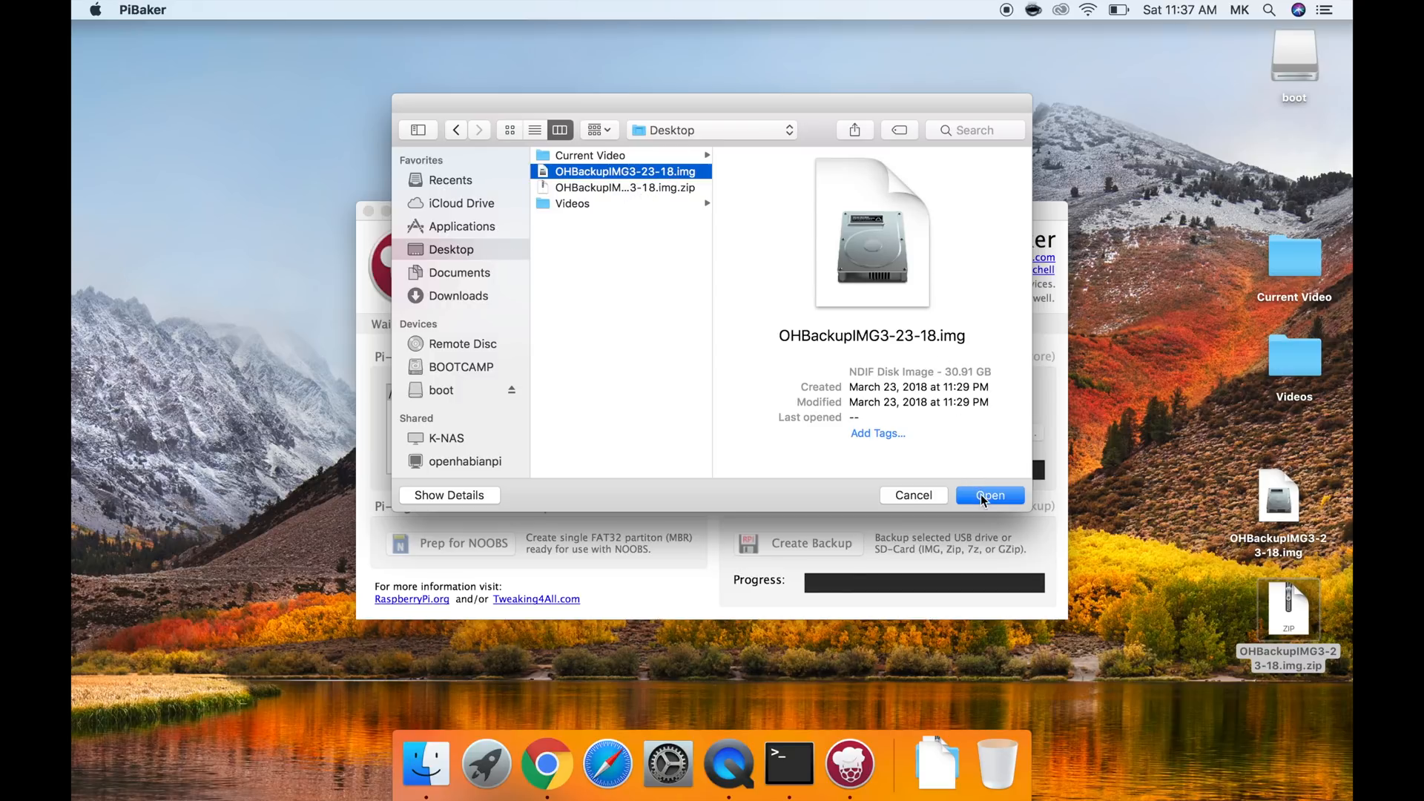
click(989, 494)
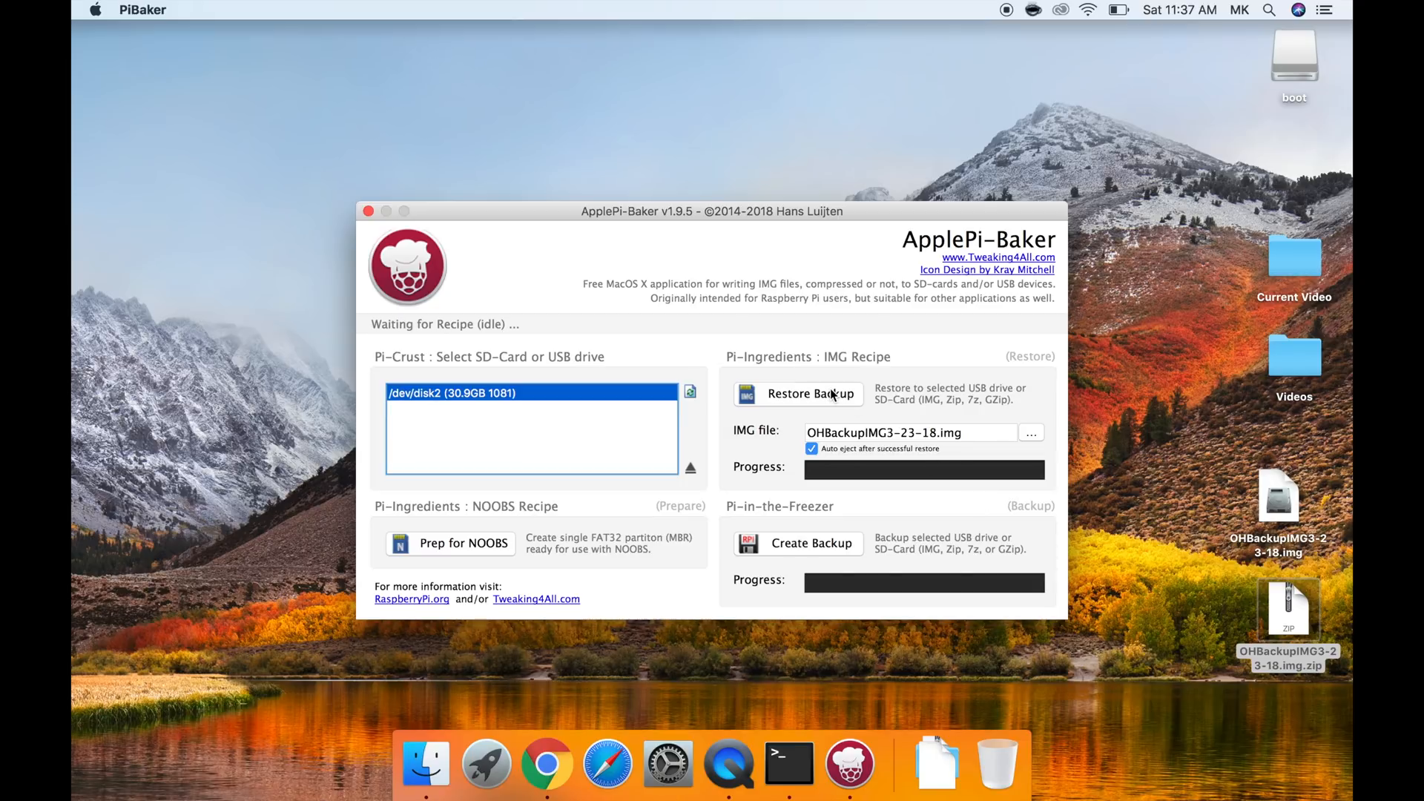
click(810, 393)
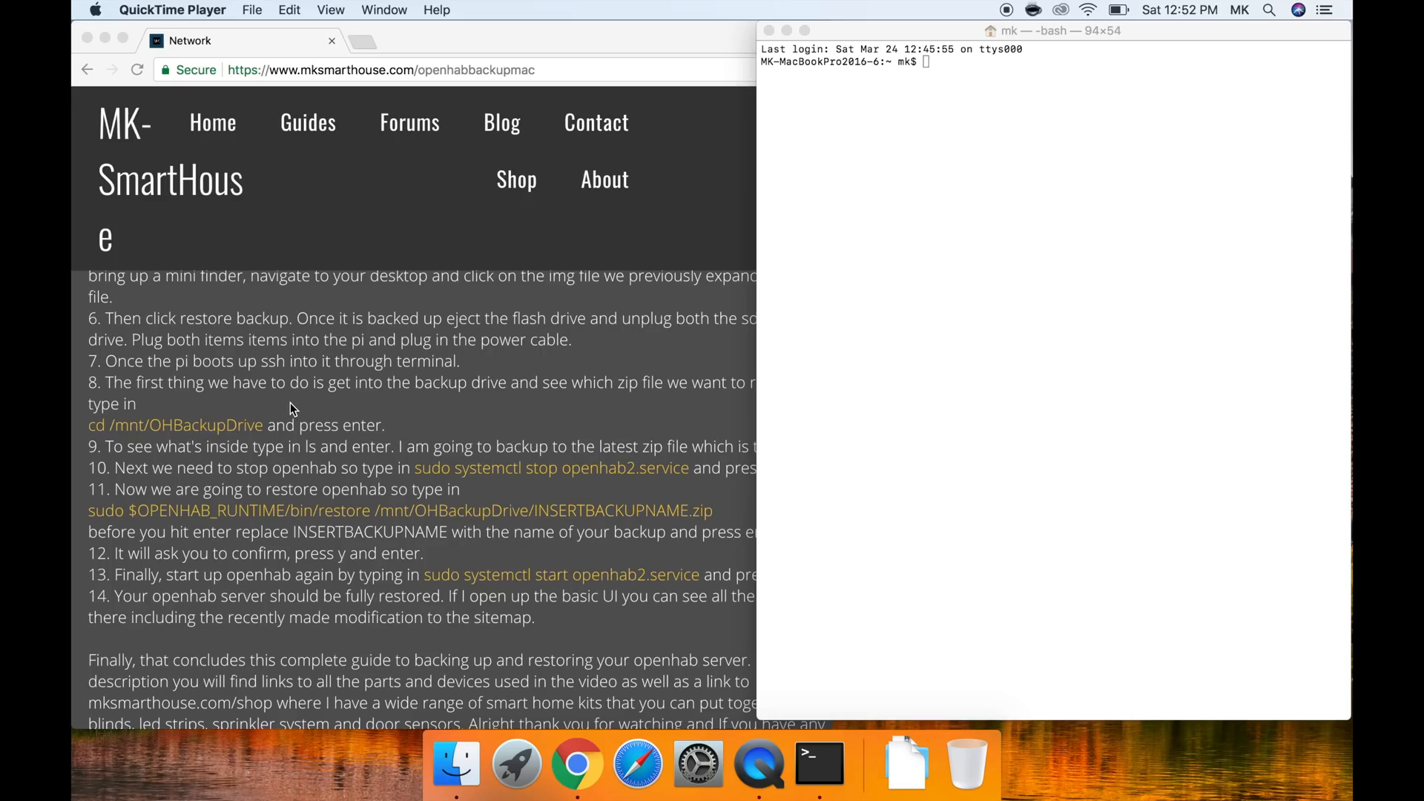
text(ssh openhabian@192.168.0.87)
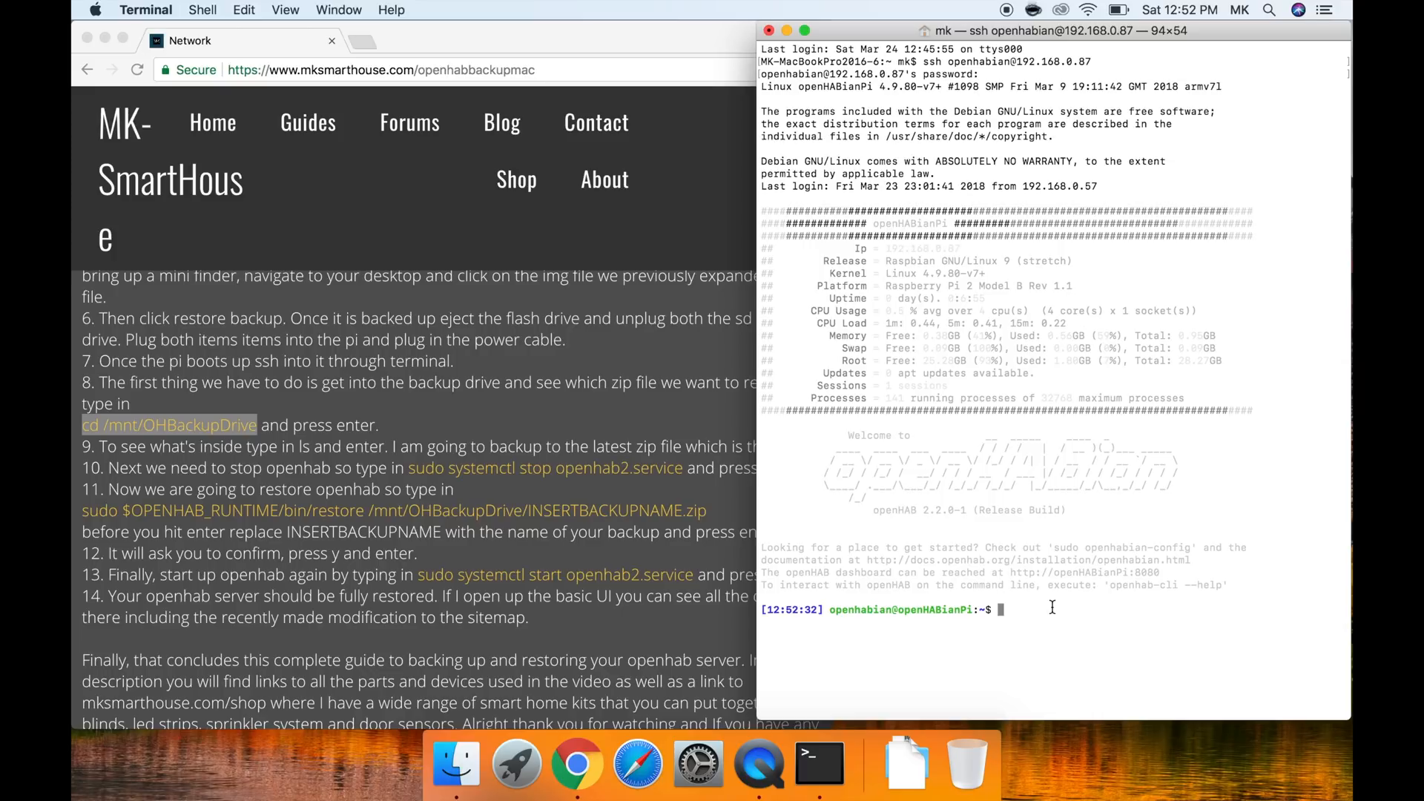
text(cd /mnt/OHBackupDrive)
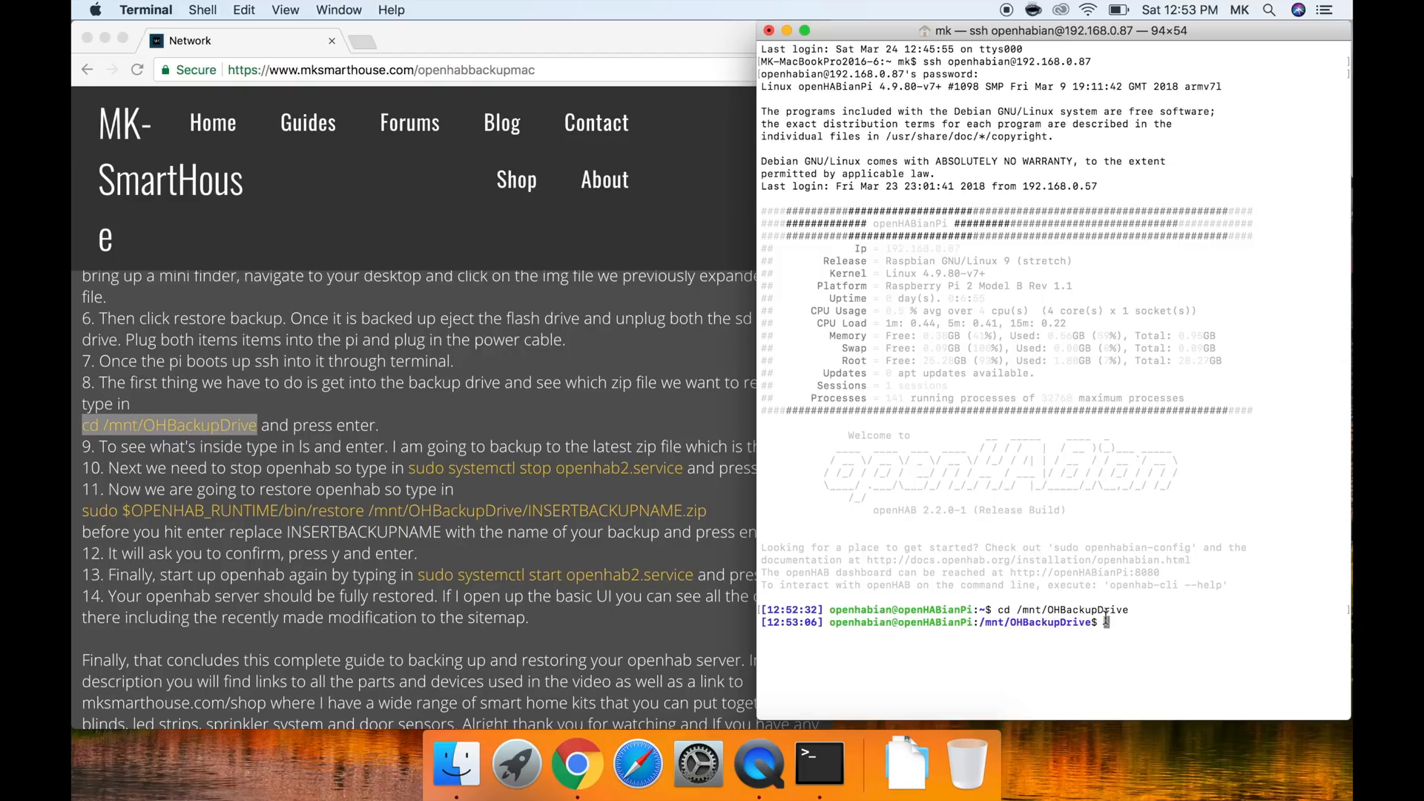
text(ls)
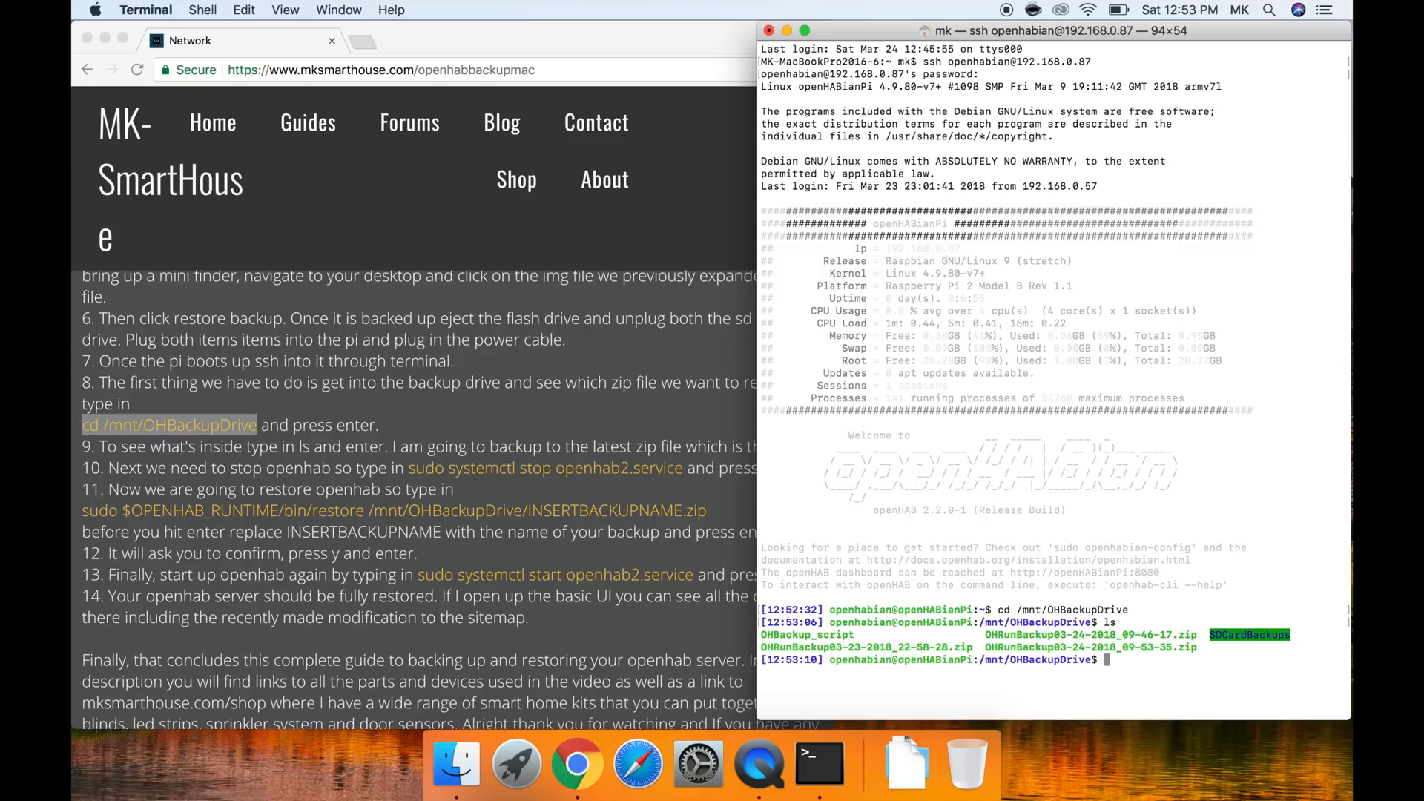
mouse_move(1175, 644)
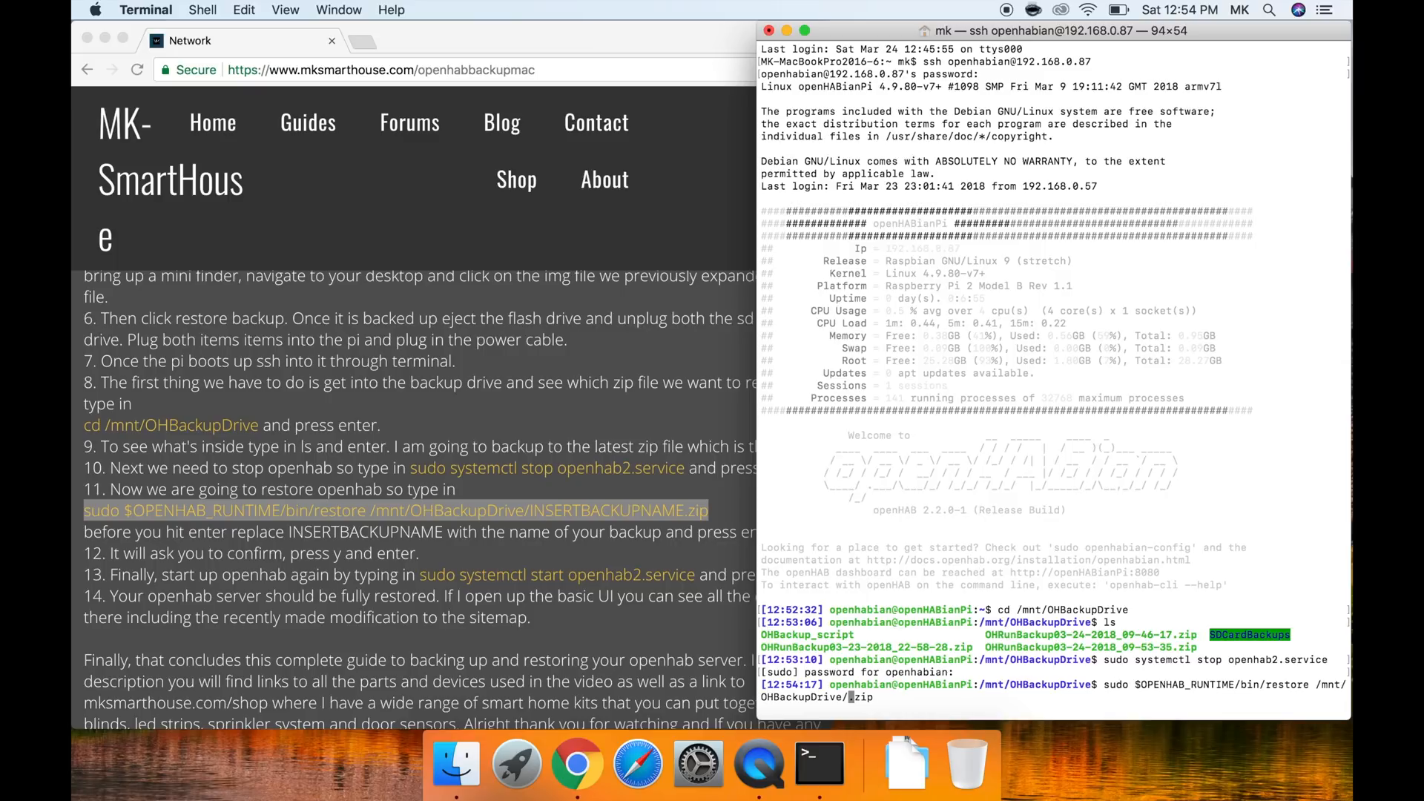
Restore openHAB from OHRunBackup03-24-2018_09-53-35.zip, confirming with y.
text(OHRunBackup03-24-2018_09-53-35.)
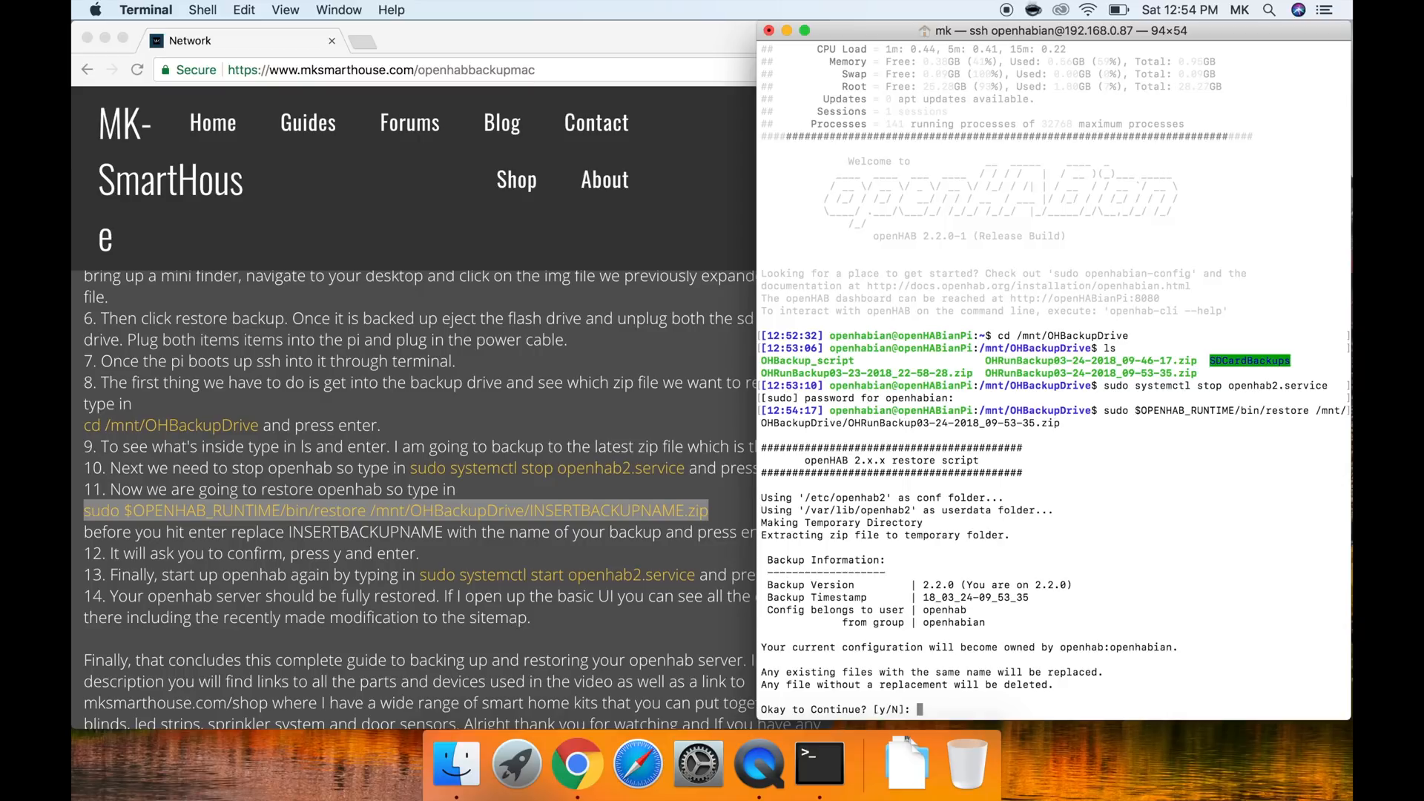
text(y)
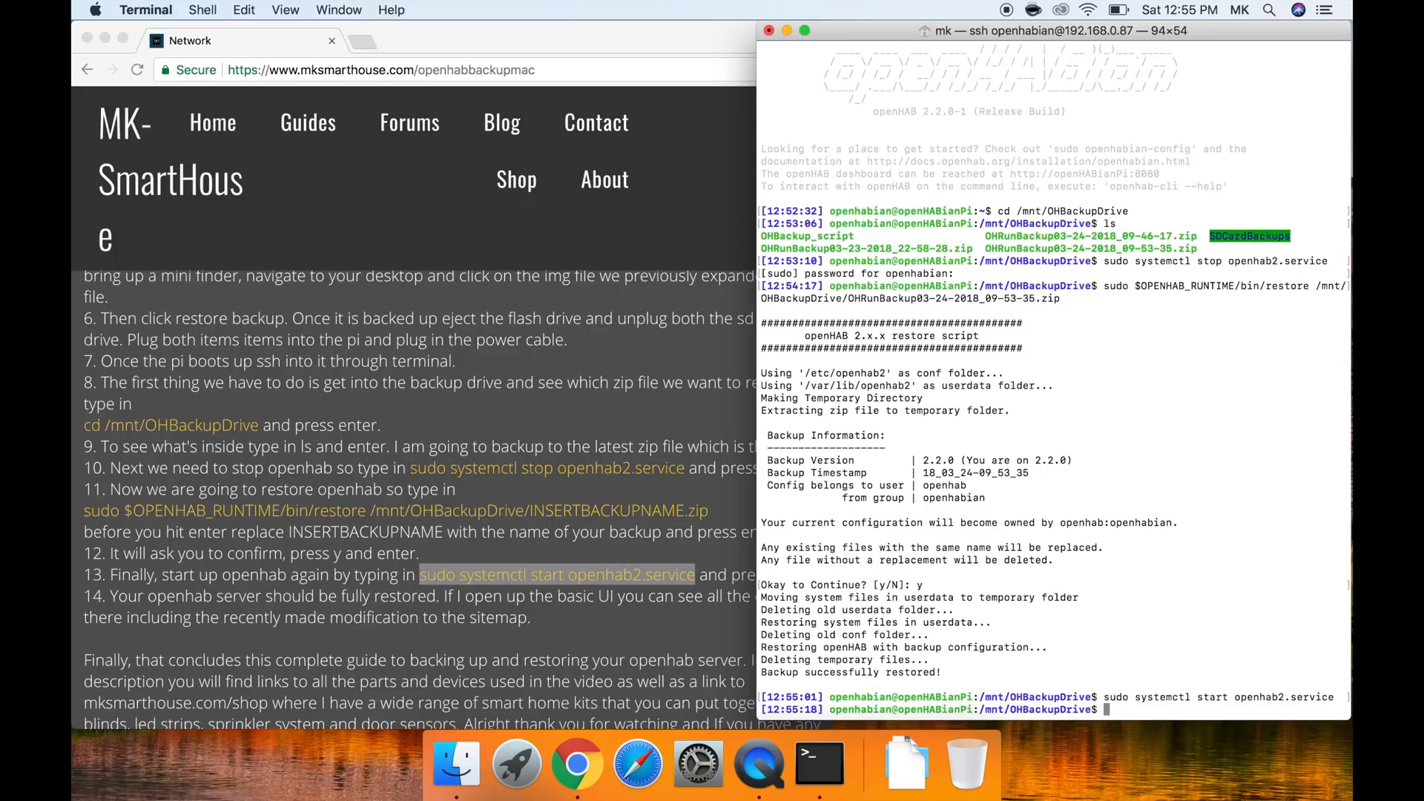
scroll(down, 3)
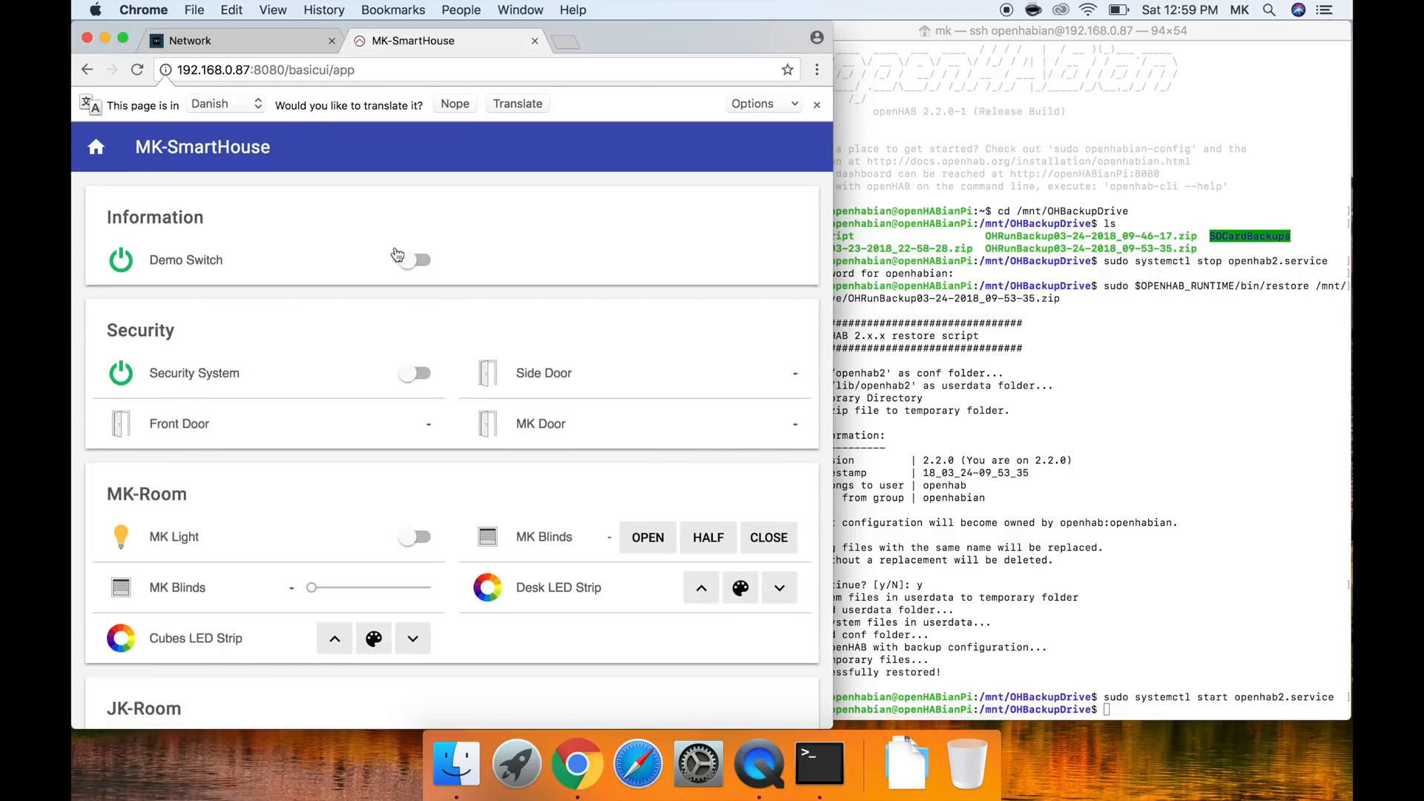
Scroll the MK-SmartHouse sitemap to check the Information, Security, MK-Room and JK-Room sections.
scroll(down, 3)
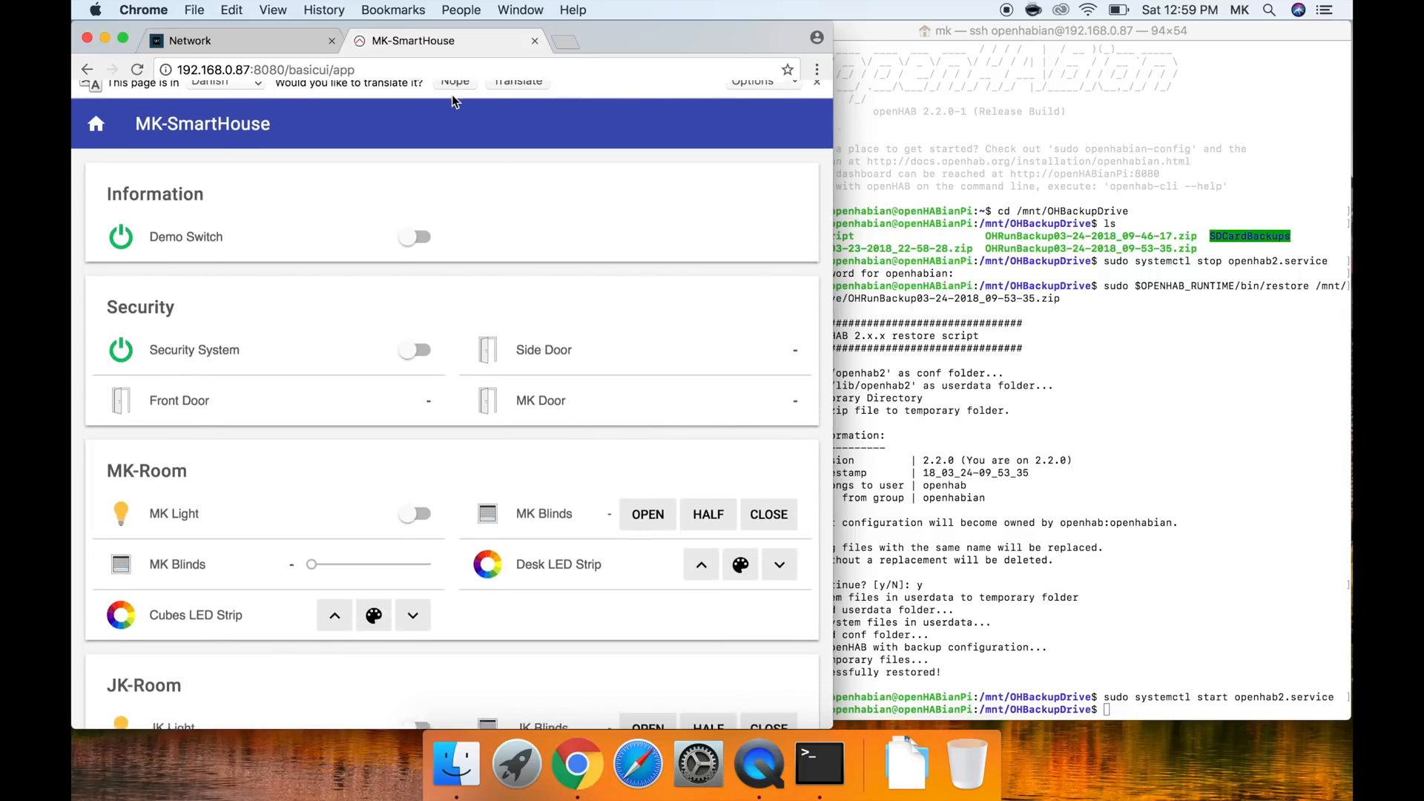